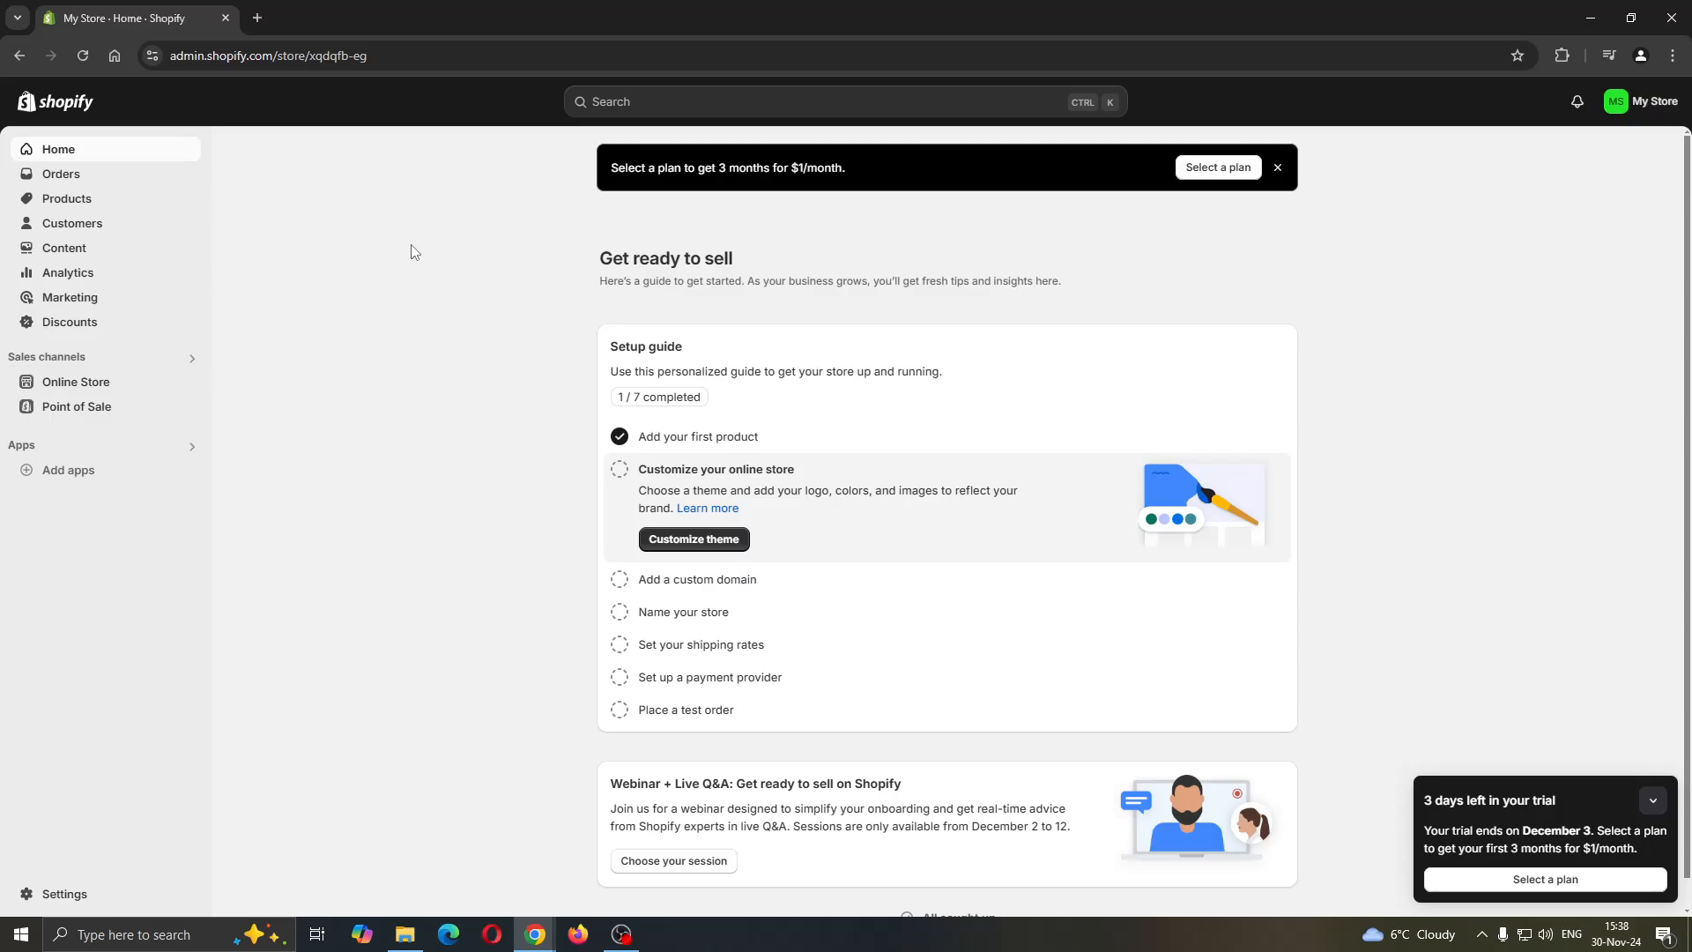
mouse_move(465, 517)
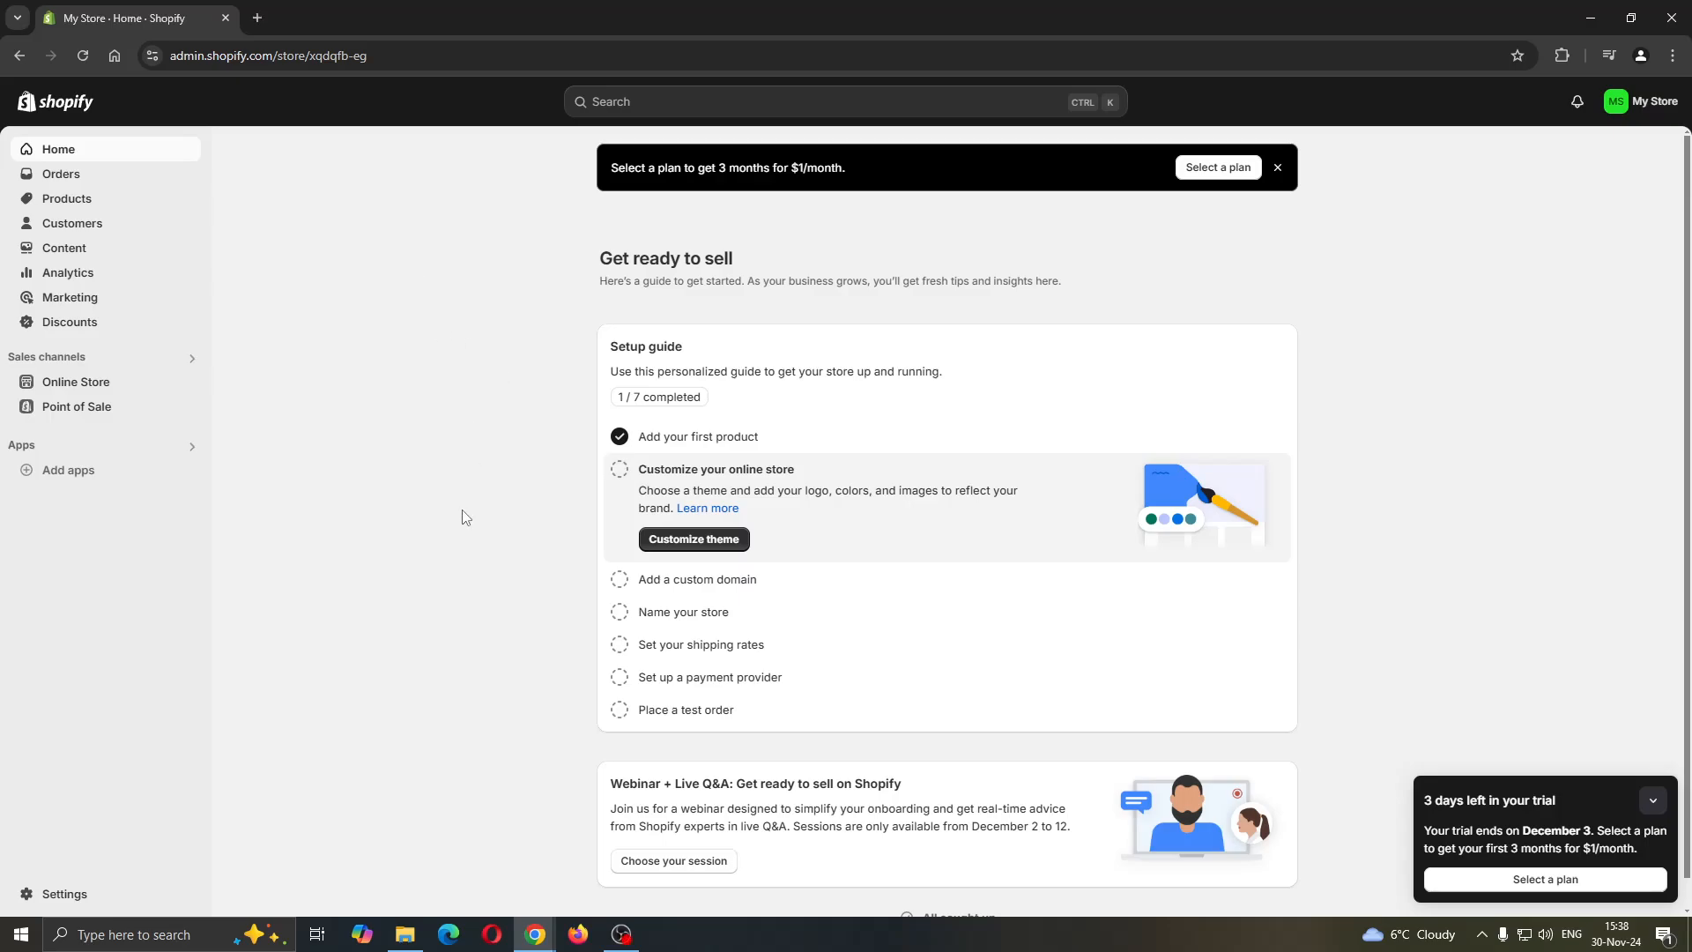
mouse_move(432, 565)
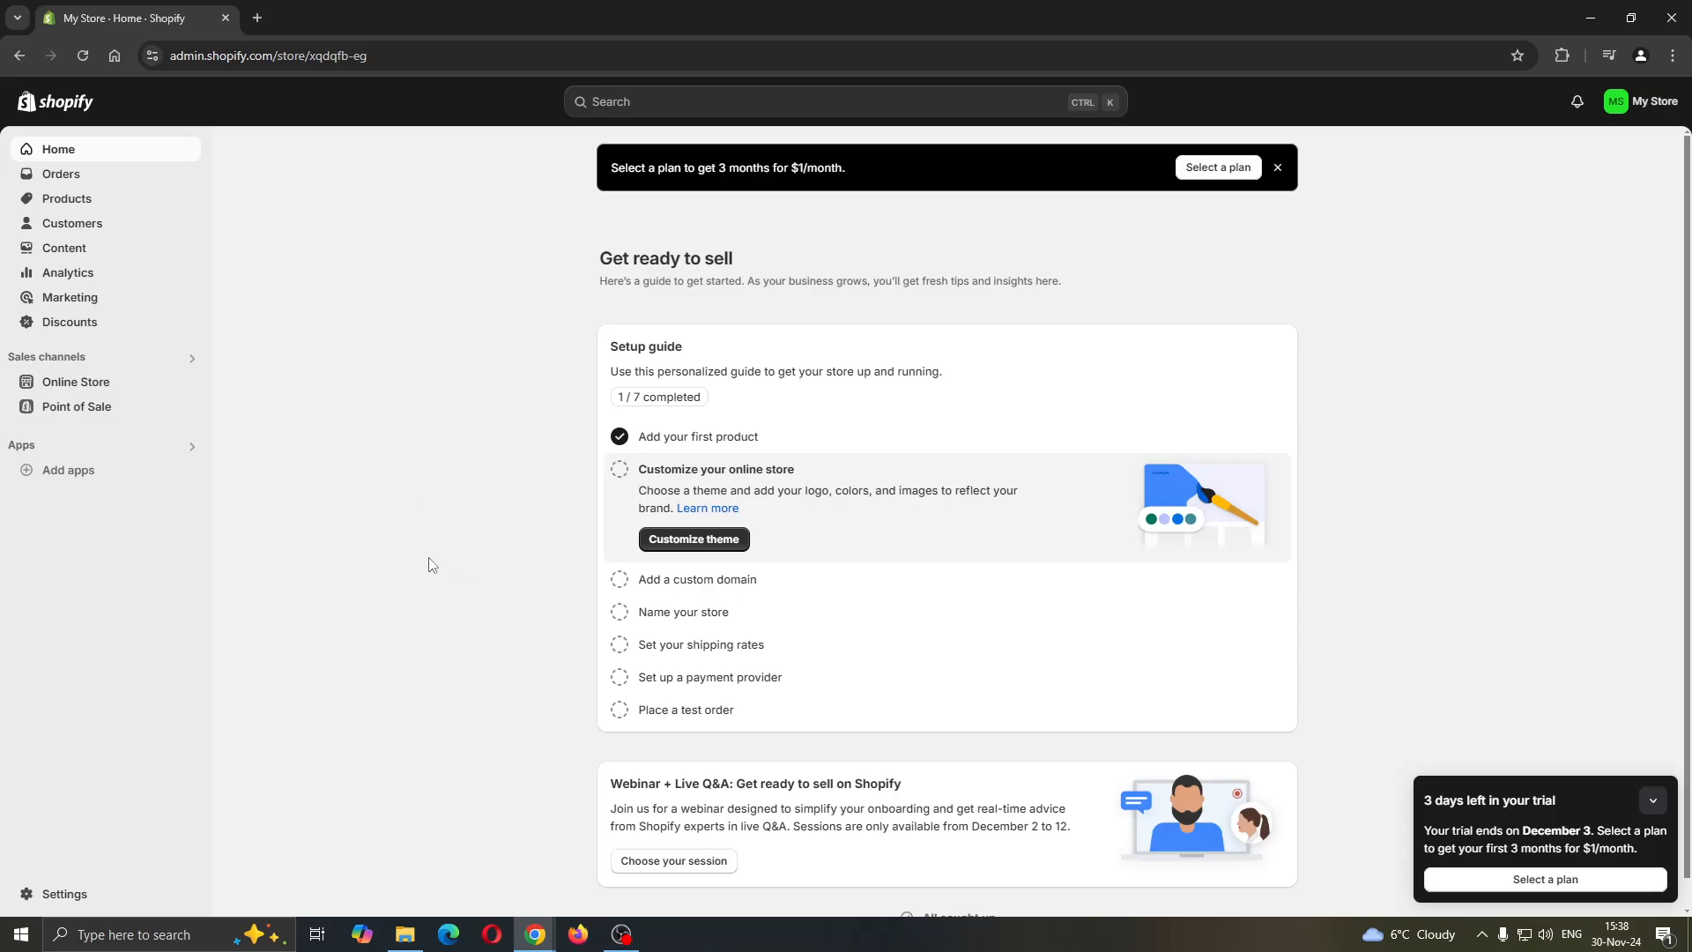
mouse_move(233, 85)
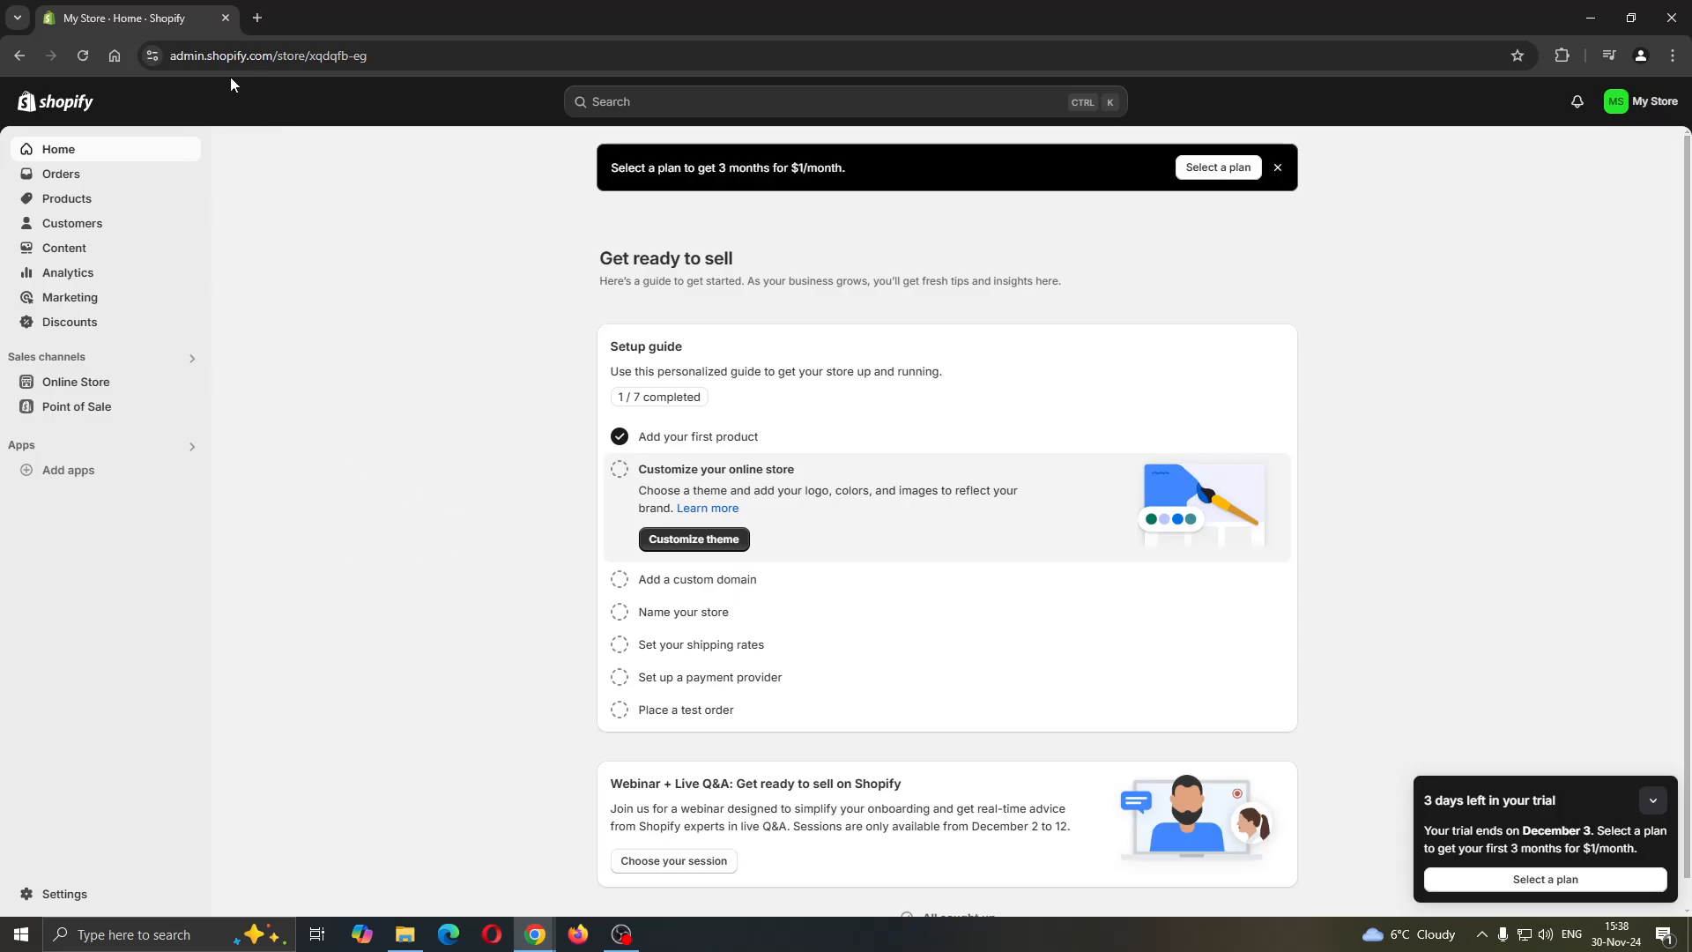
mouse_move(426, 459)
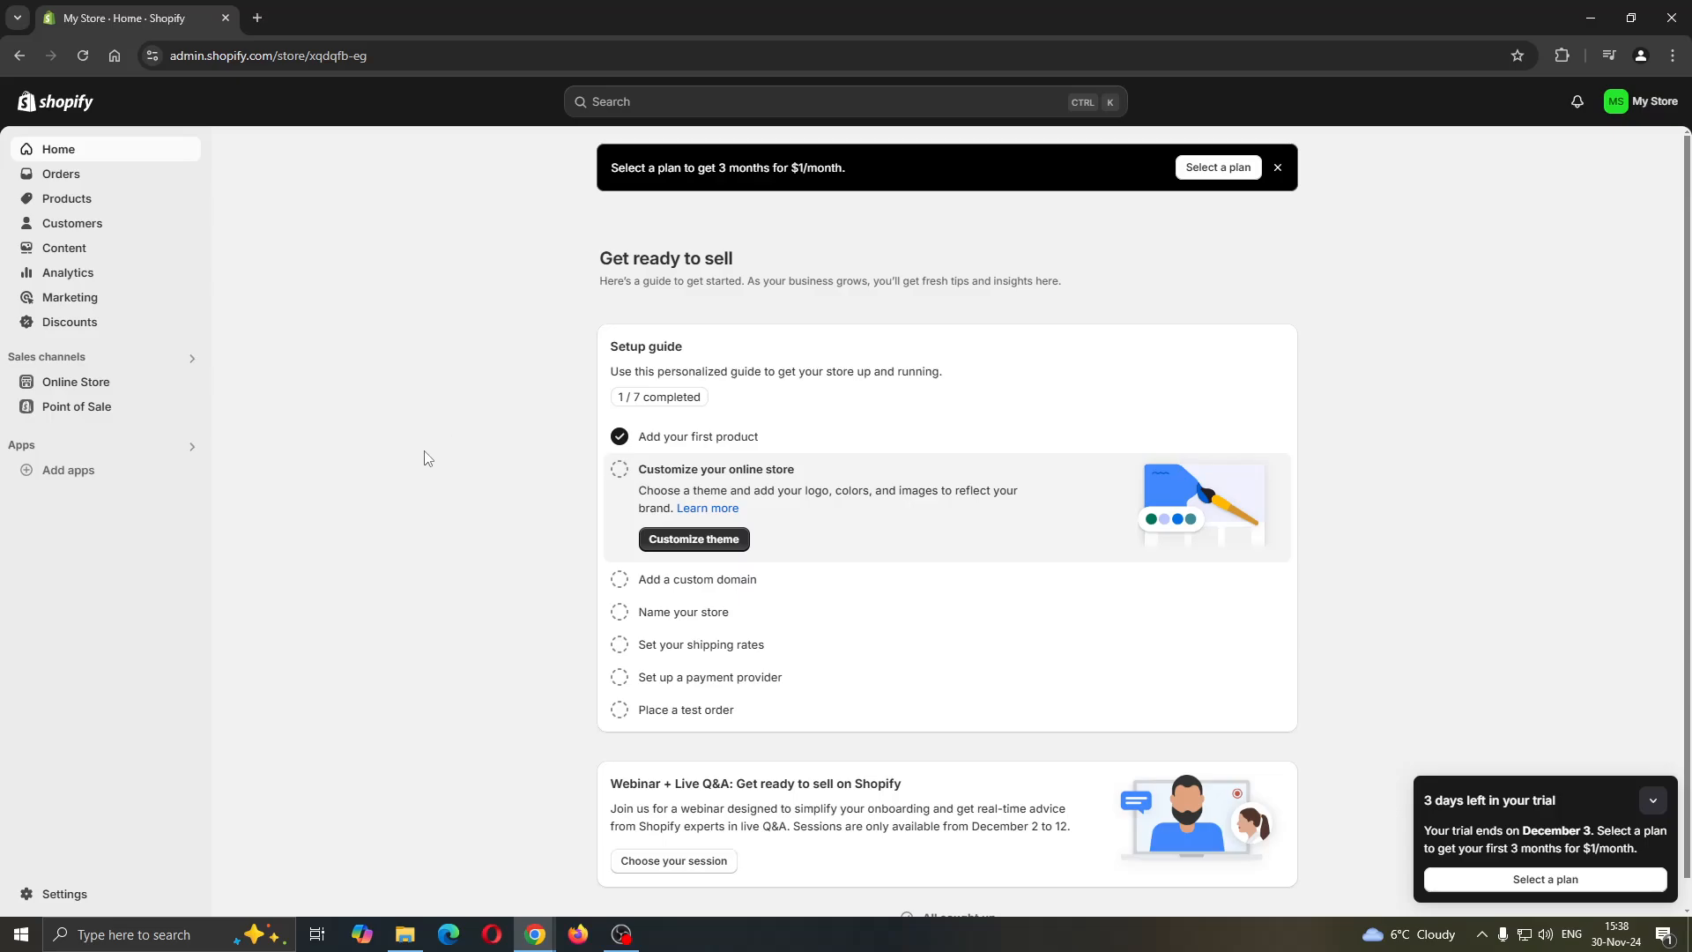
mouse_move(432, 526)
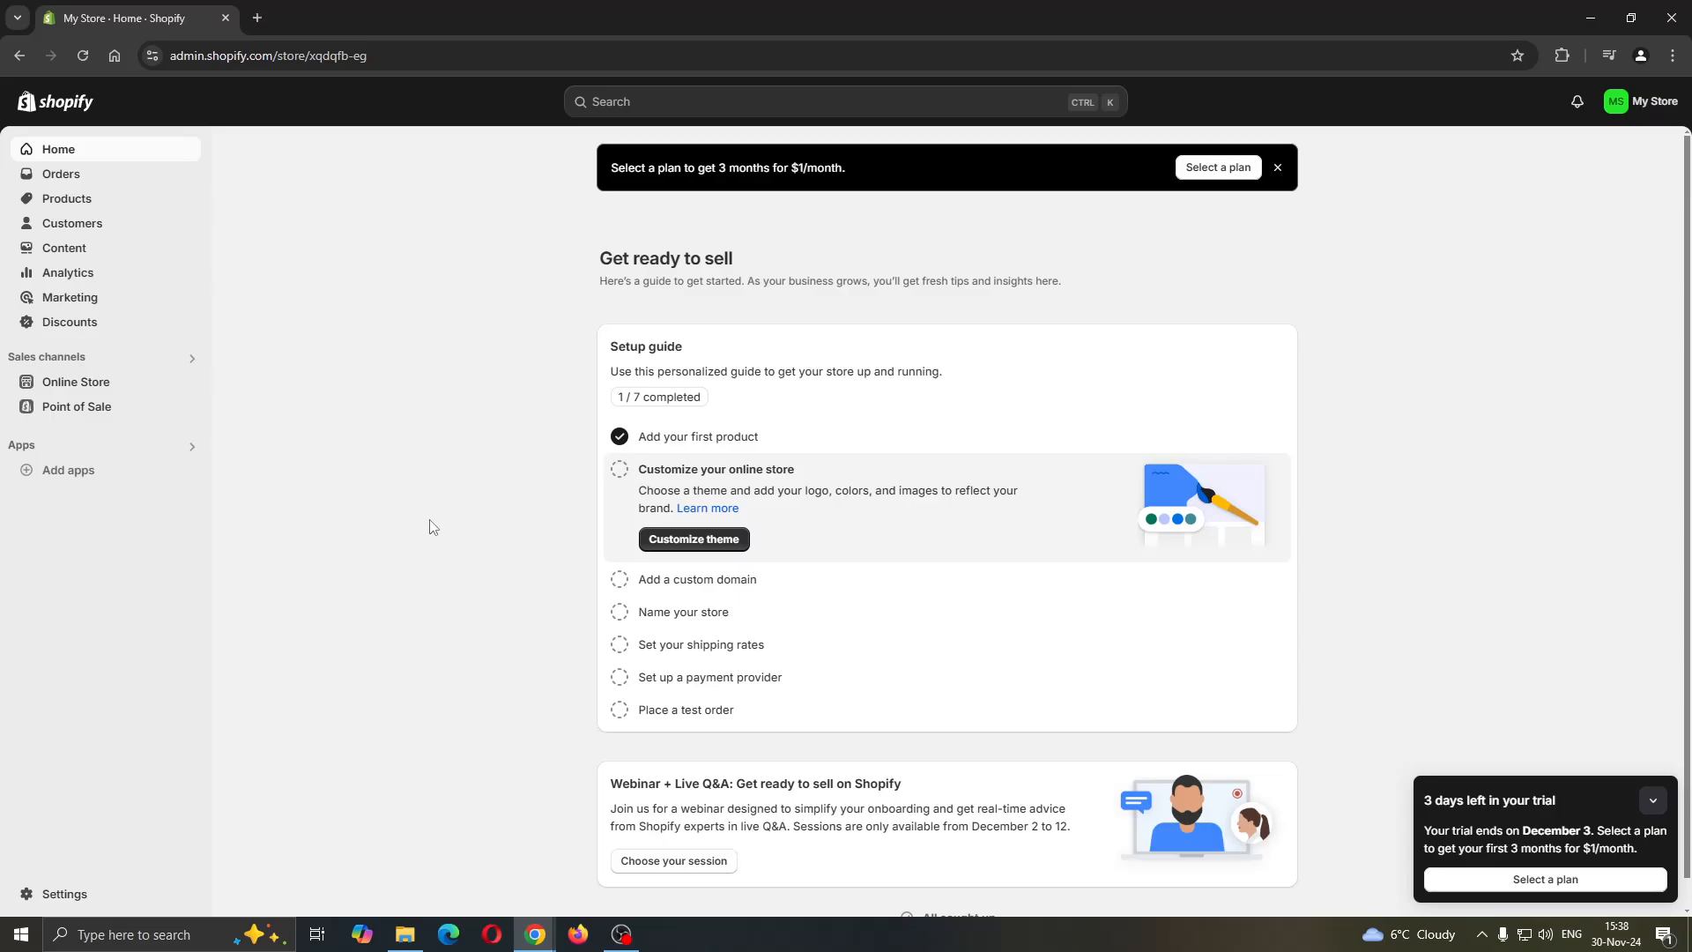
mouse_move(414, 493)
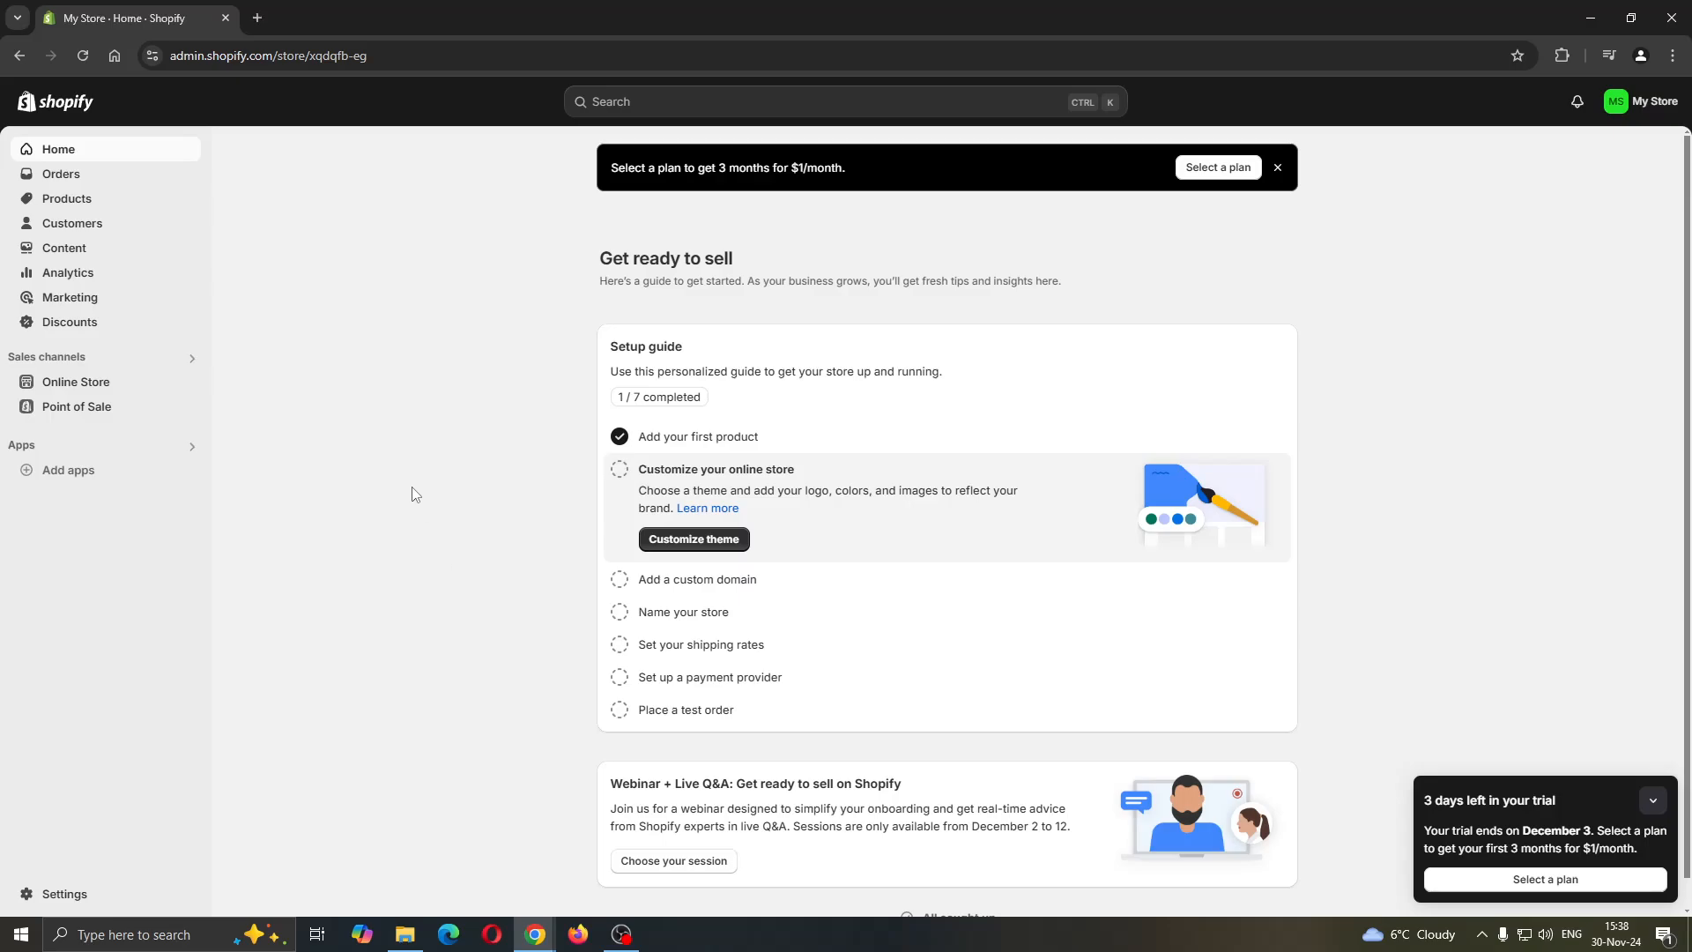
mouse_move(380, 534)
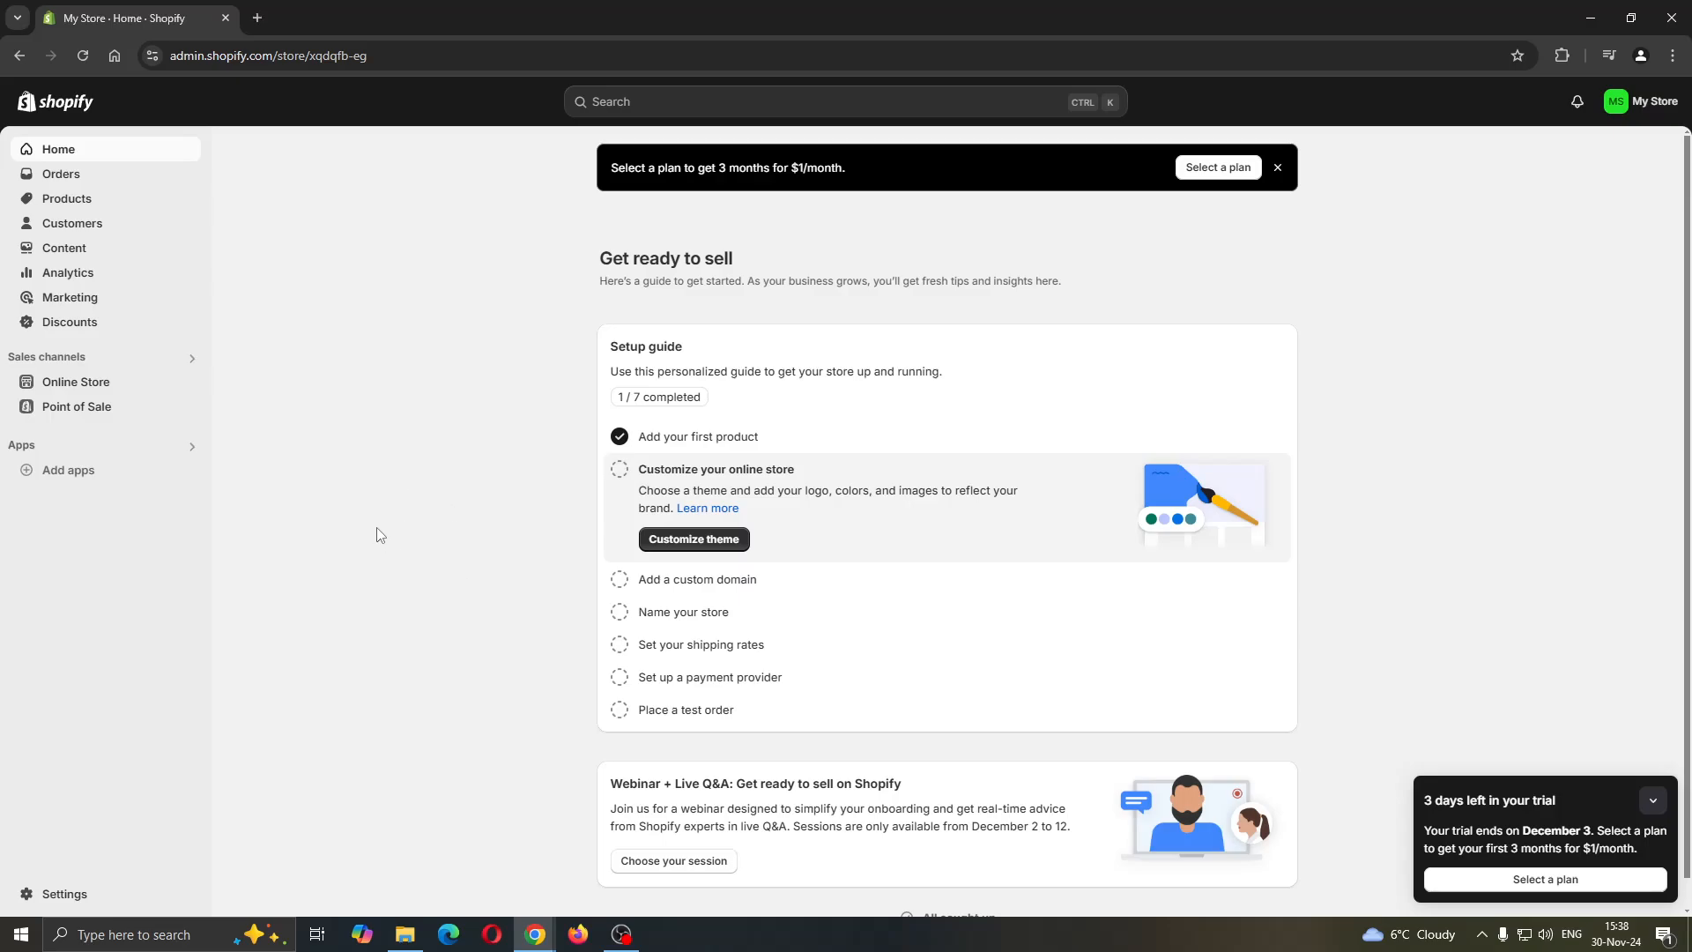
mouse_move(367, 540)
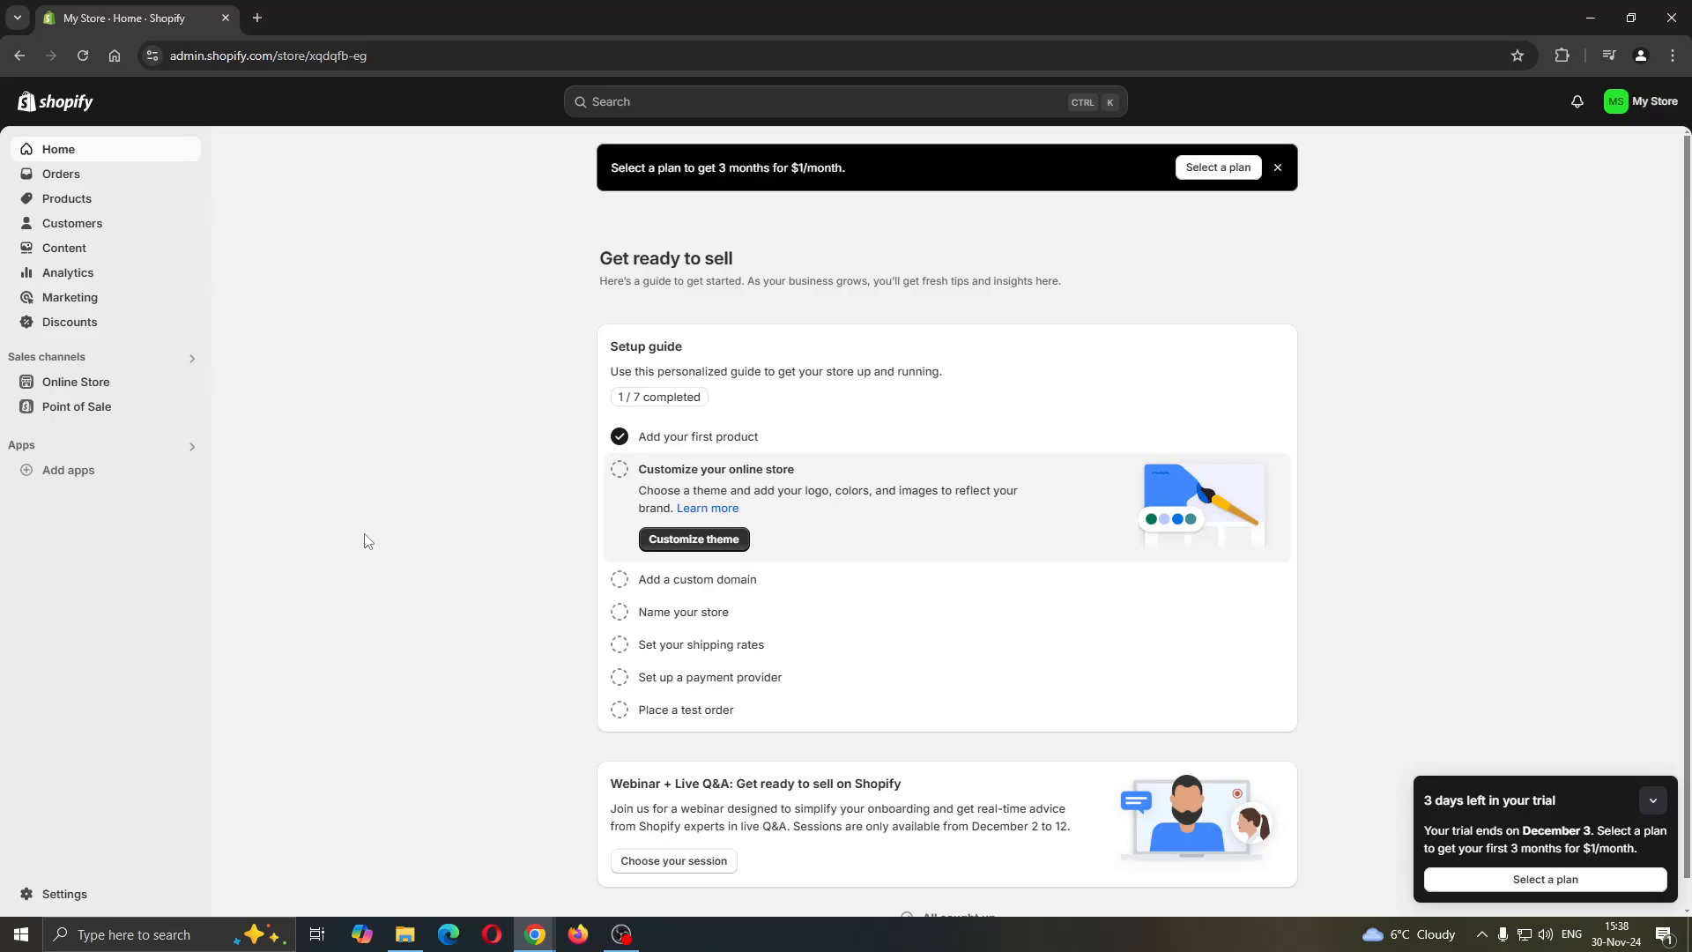
mouse_move(339, 498)
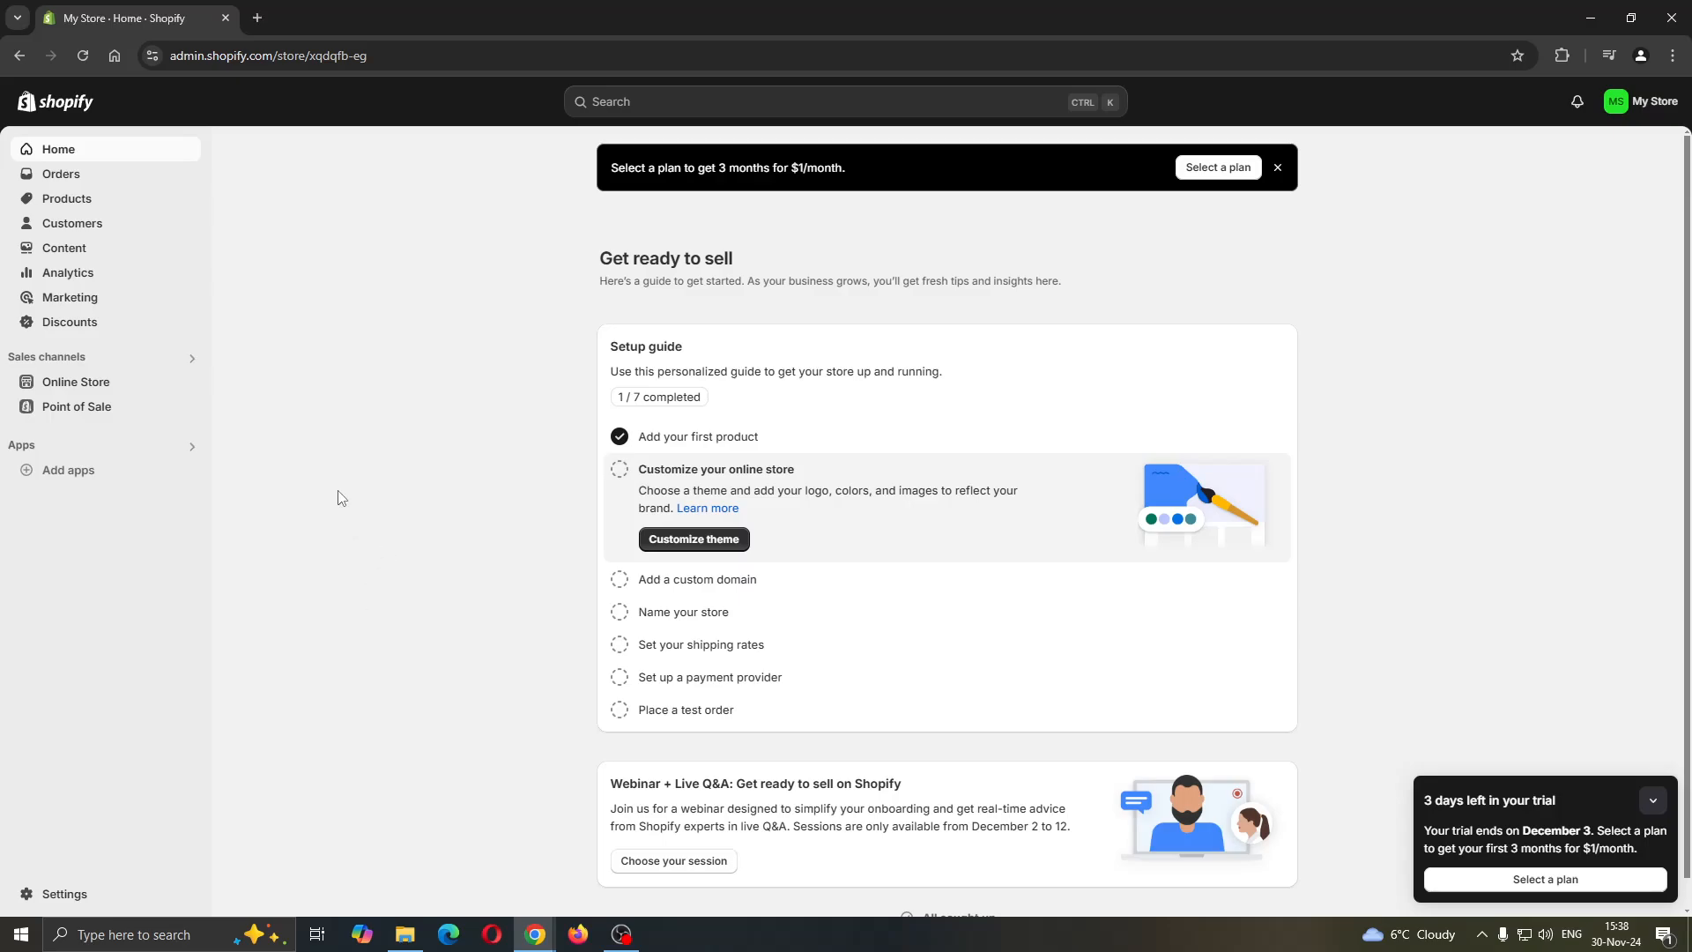
mouse_move(341, 439)
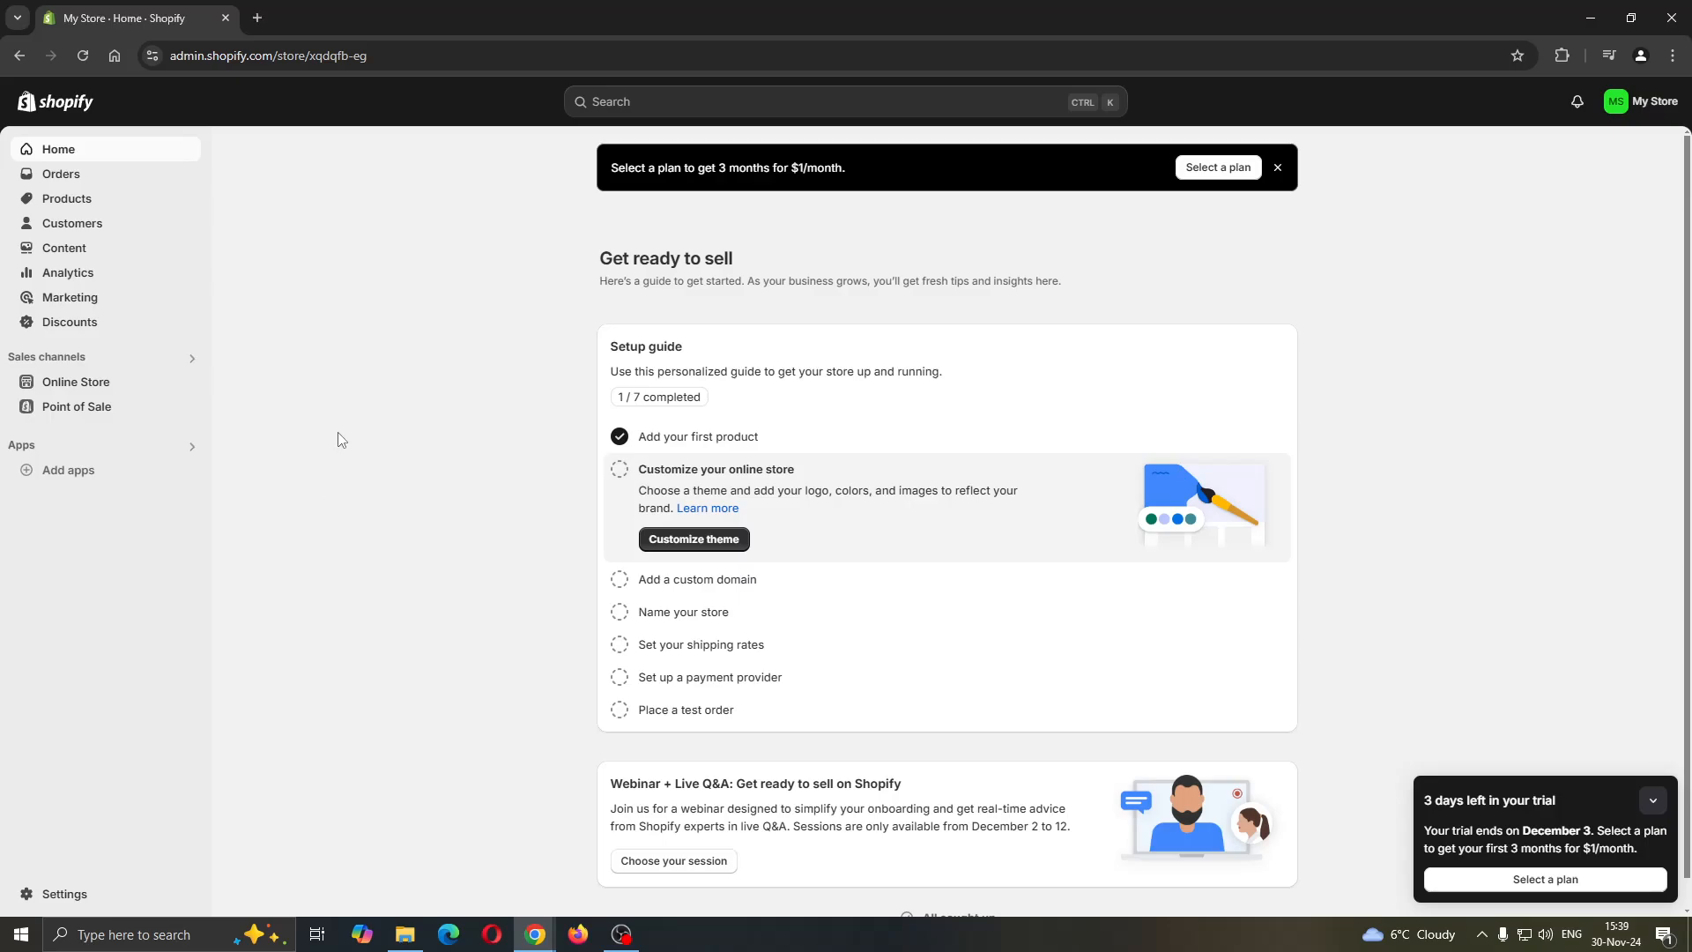
mouse_move(271, 223)
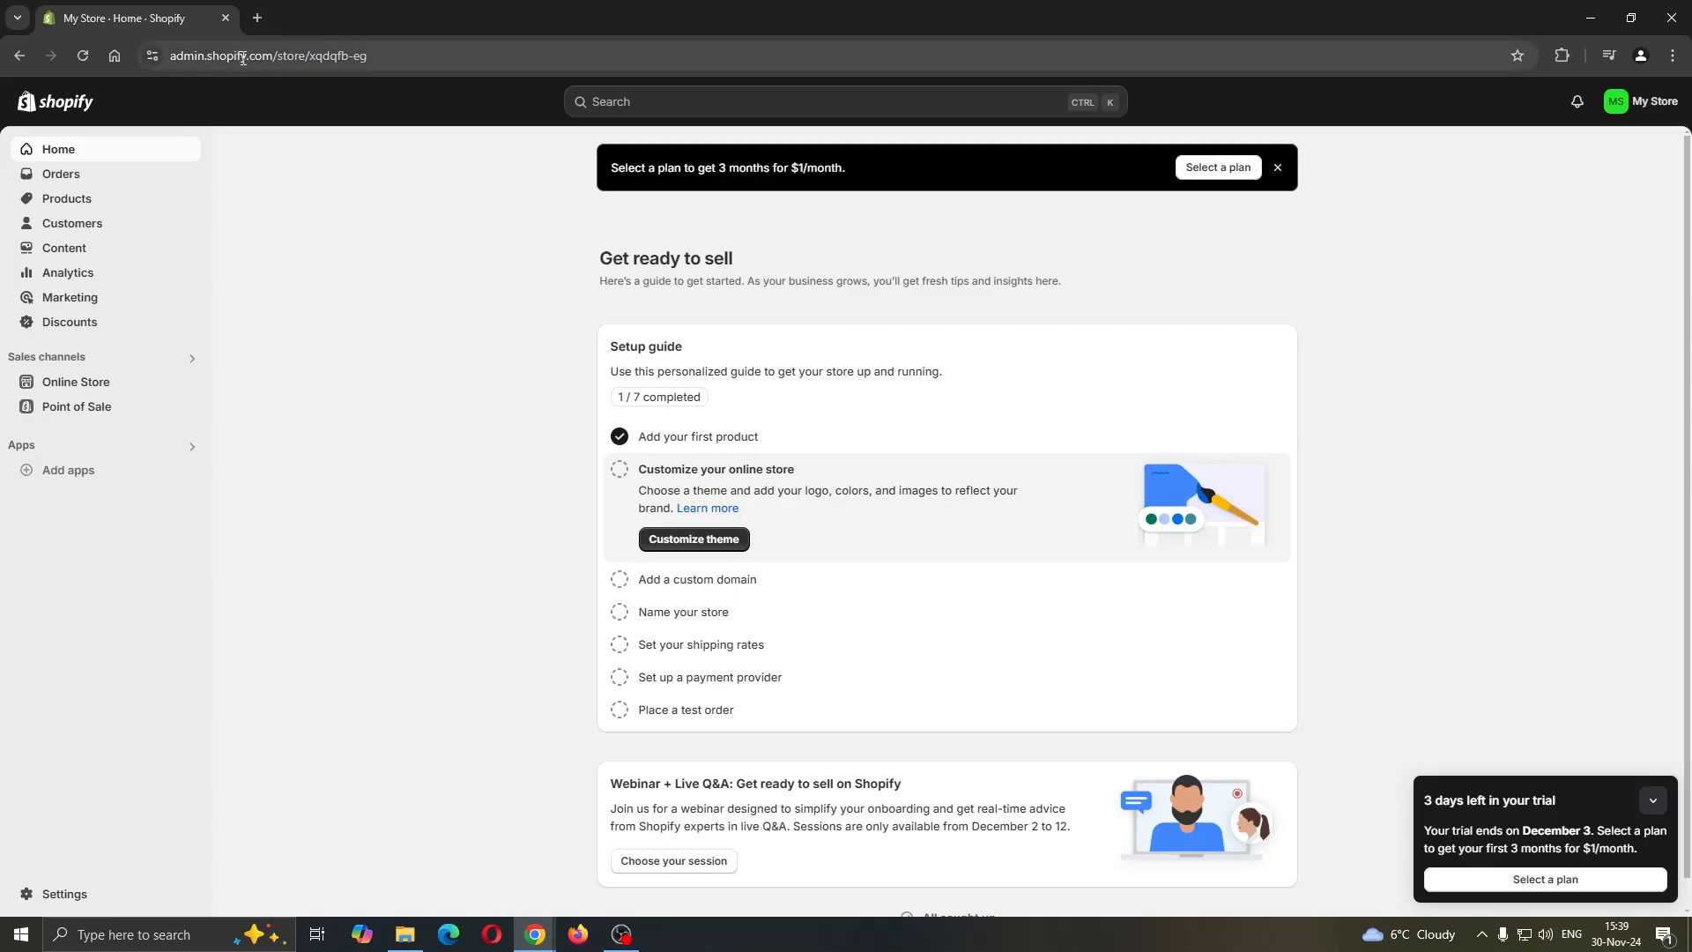
mouse_move(1320, 173)
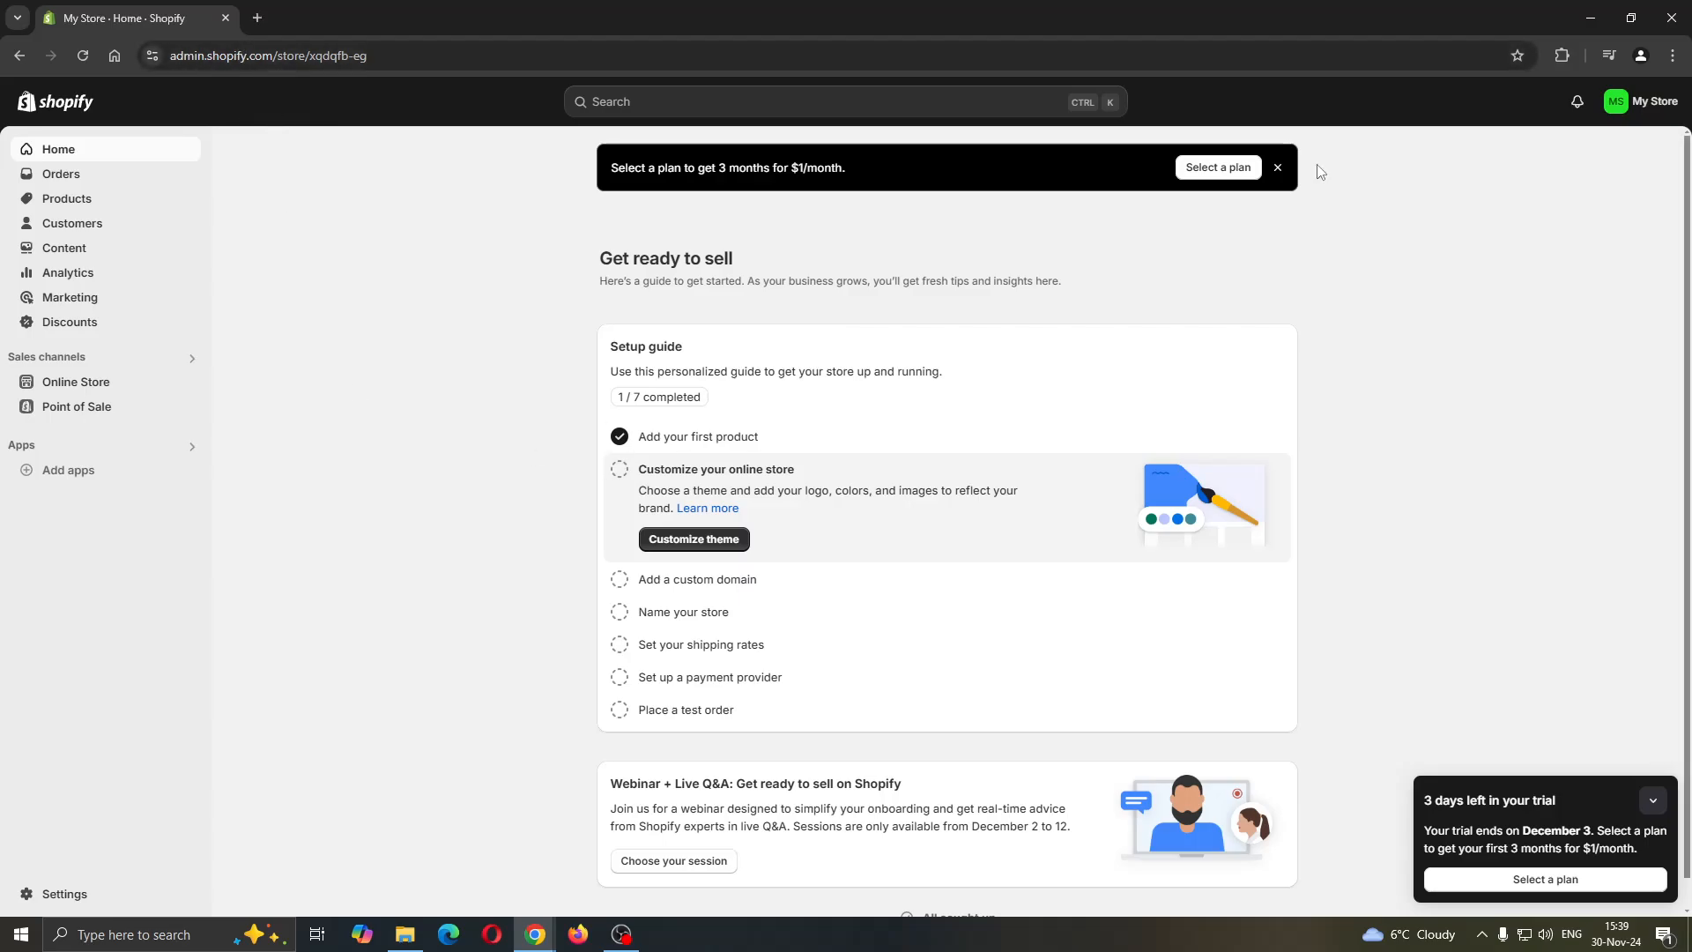
mouse_move(1500, 507)
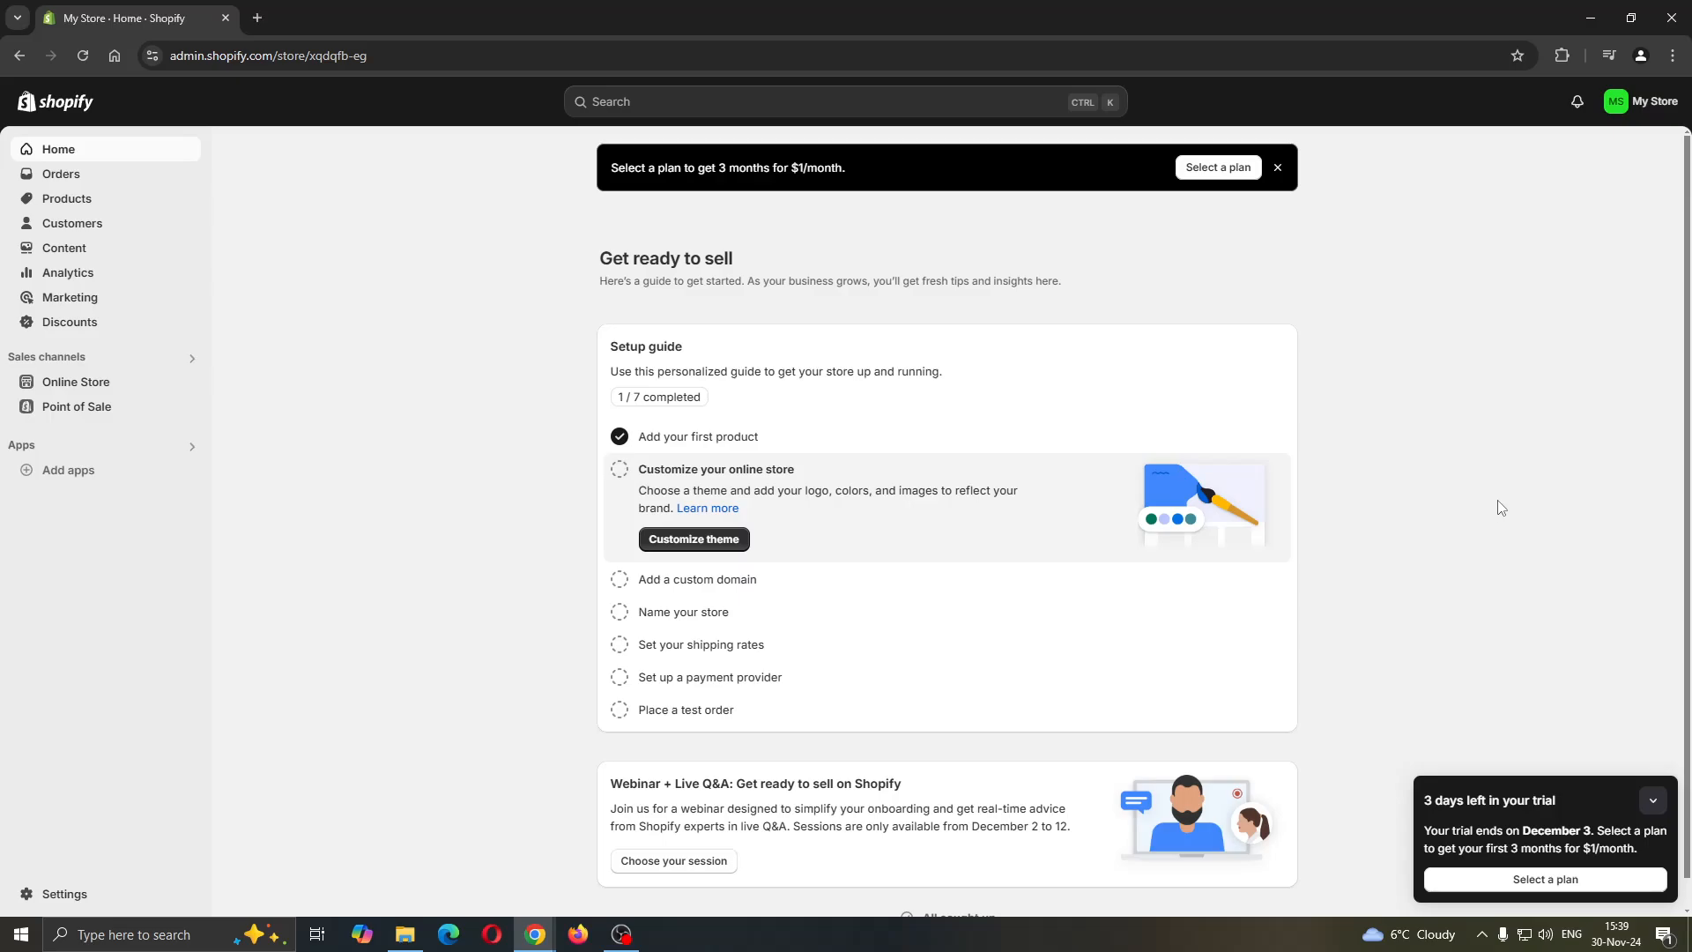
mouse_move(1582, 205)
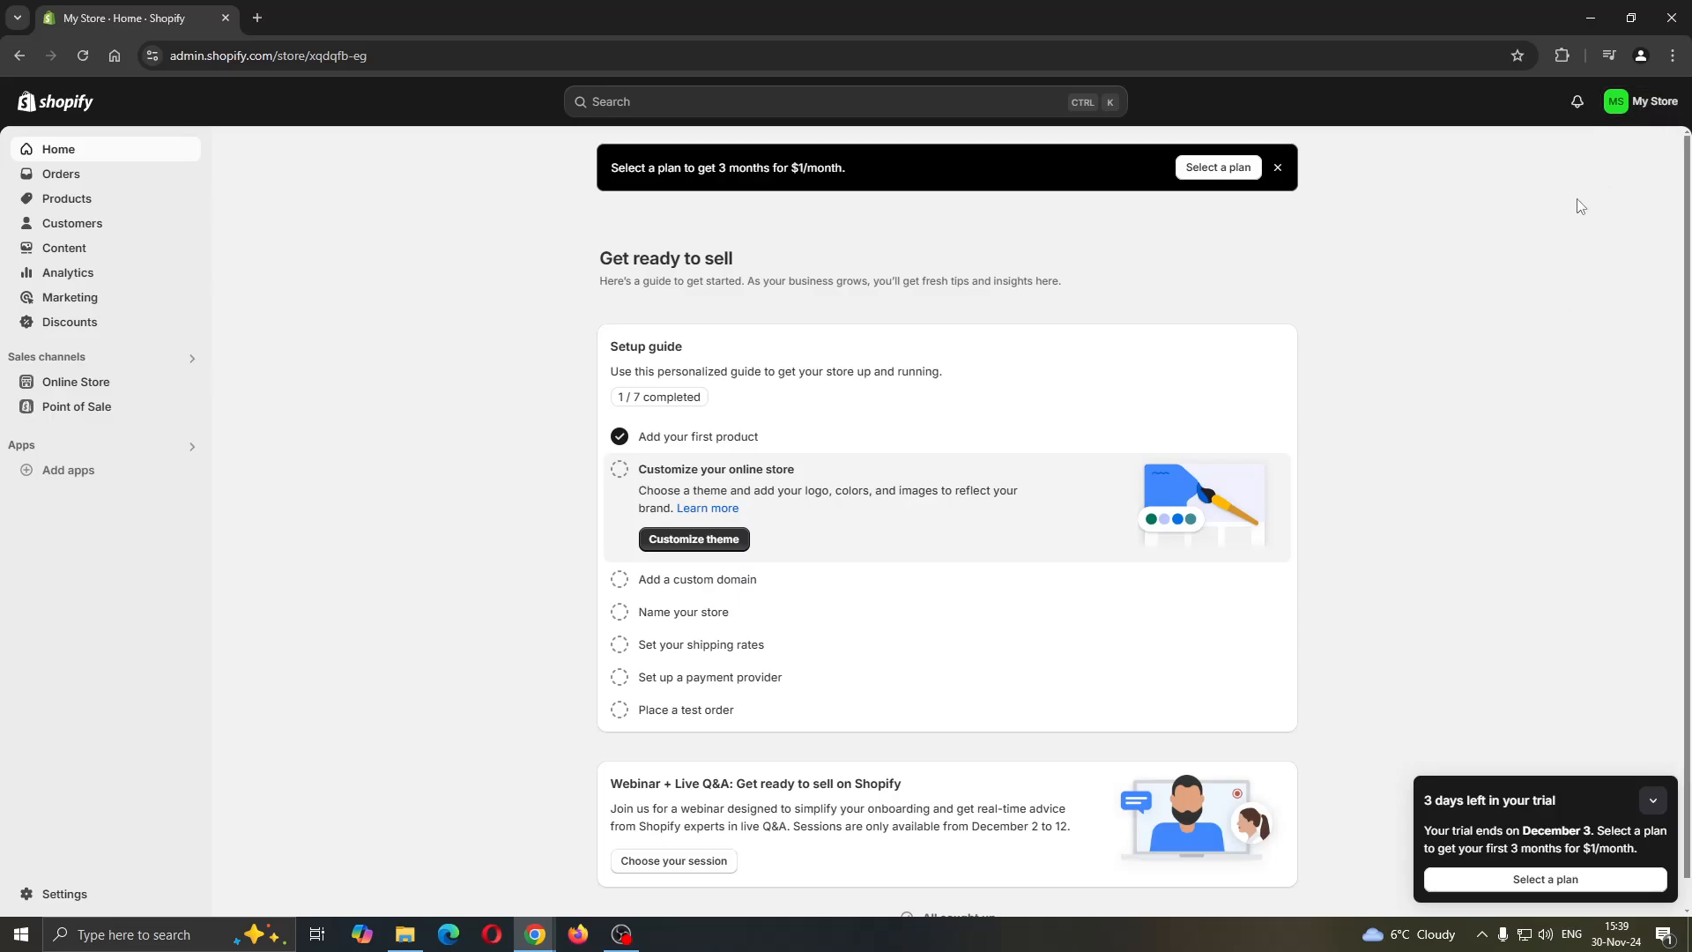
mouse_move(1428, 344)
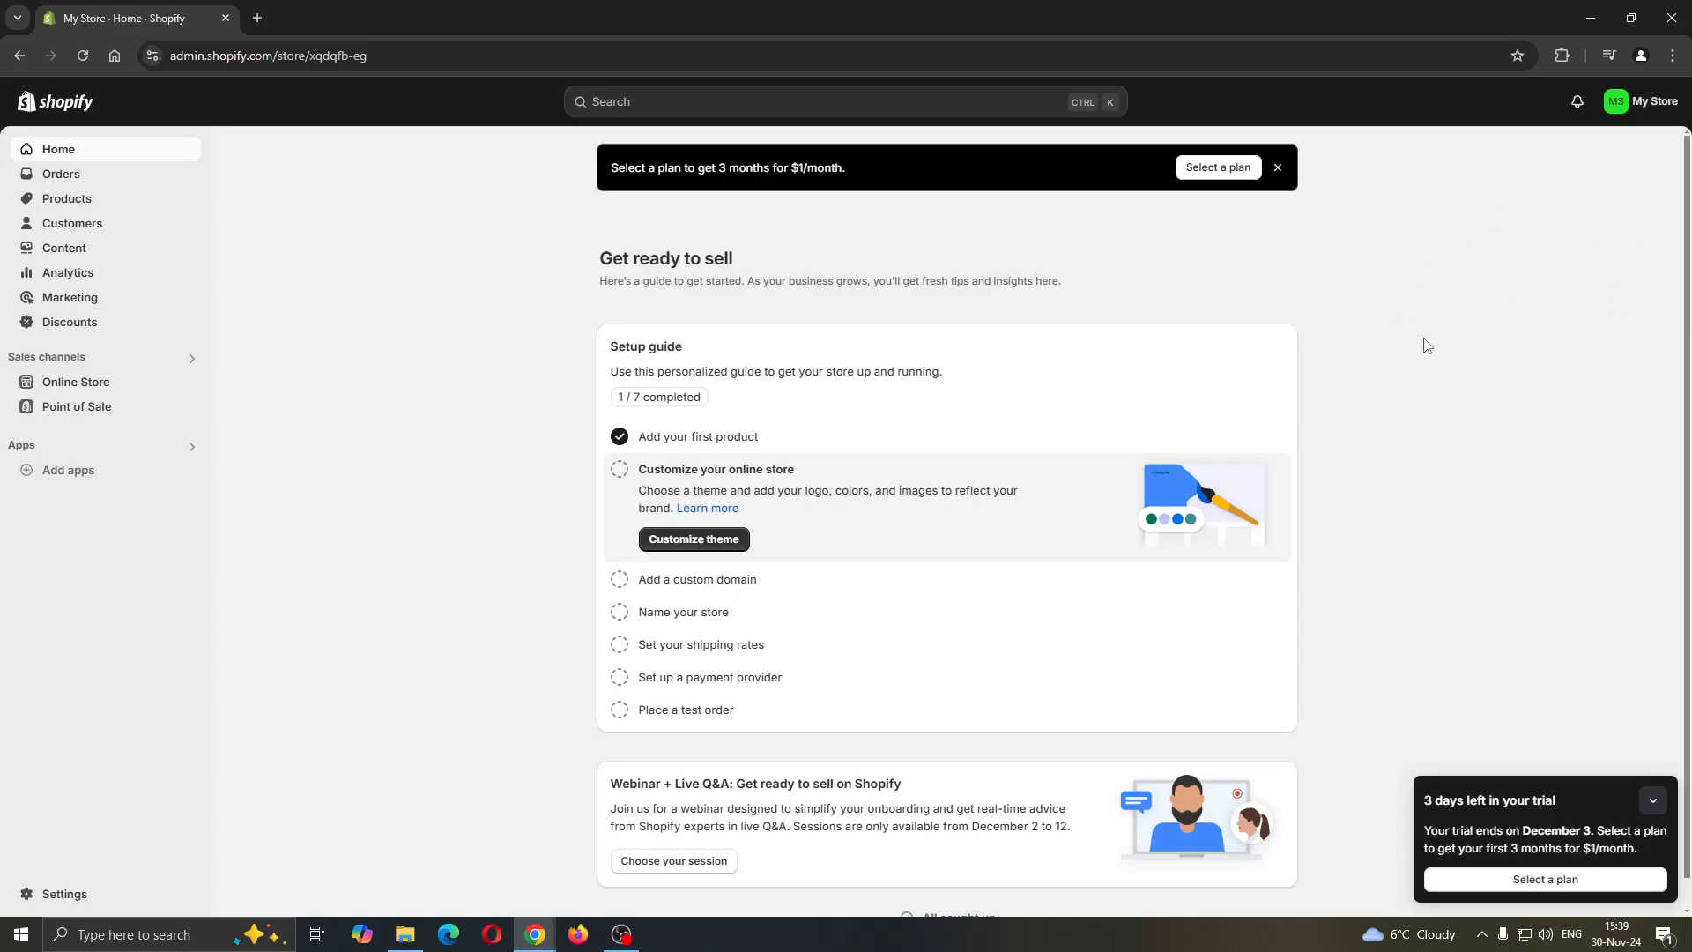
mouse_move(403, 516)
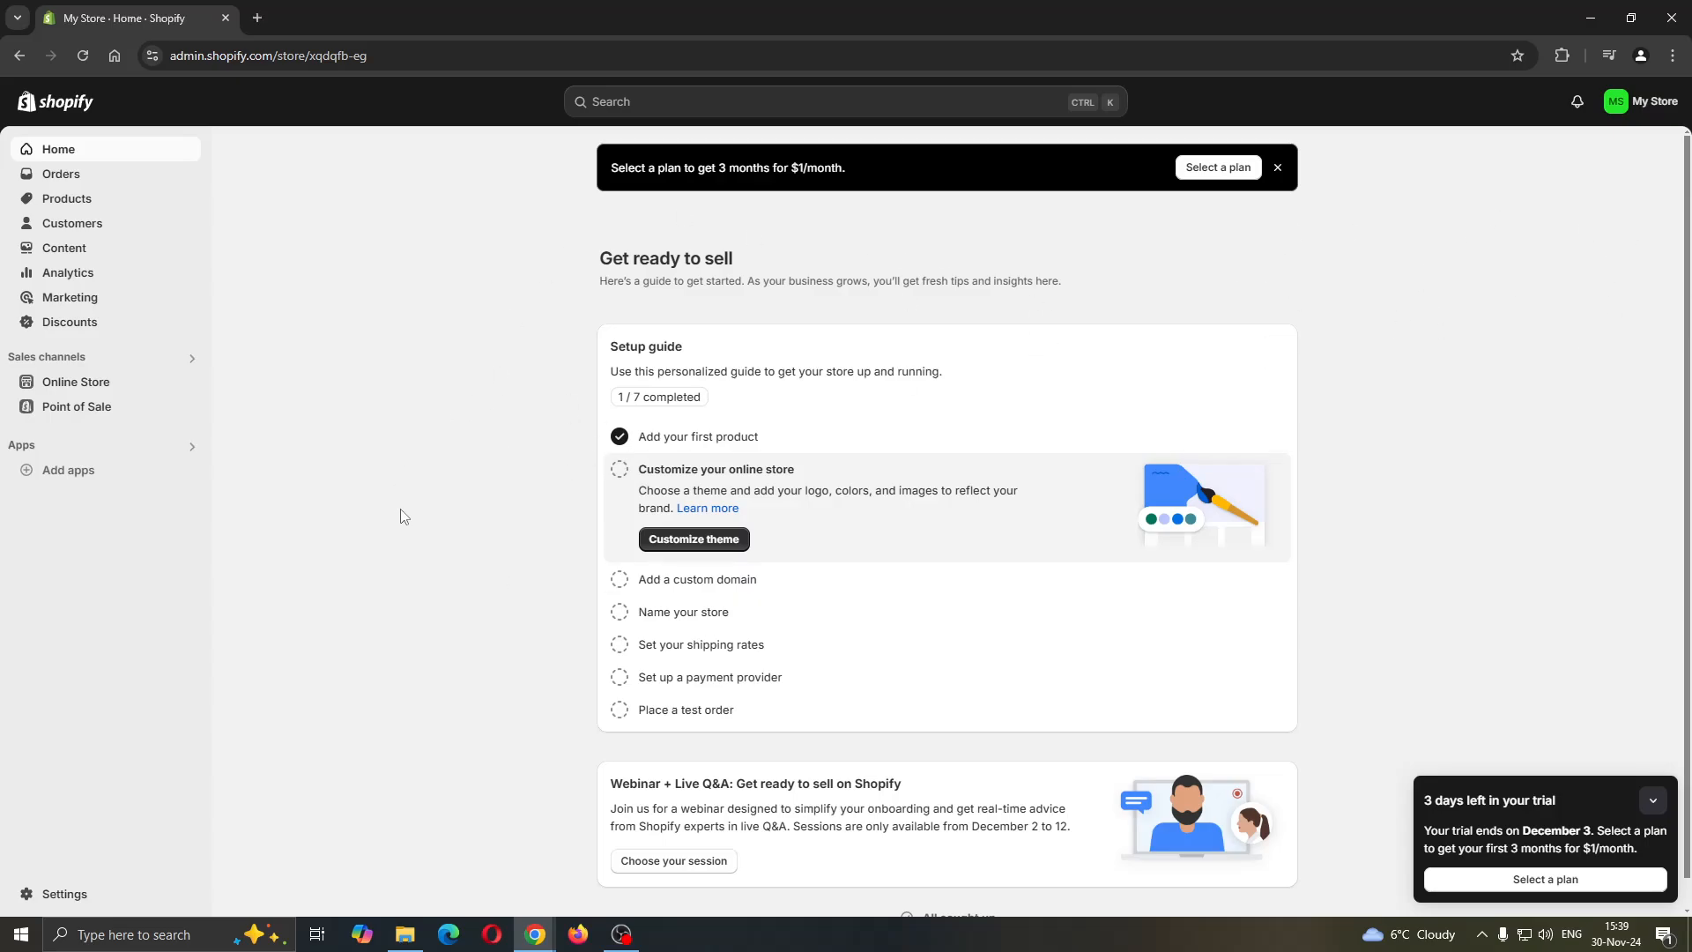
mouse_move(408, 403)
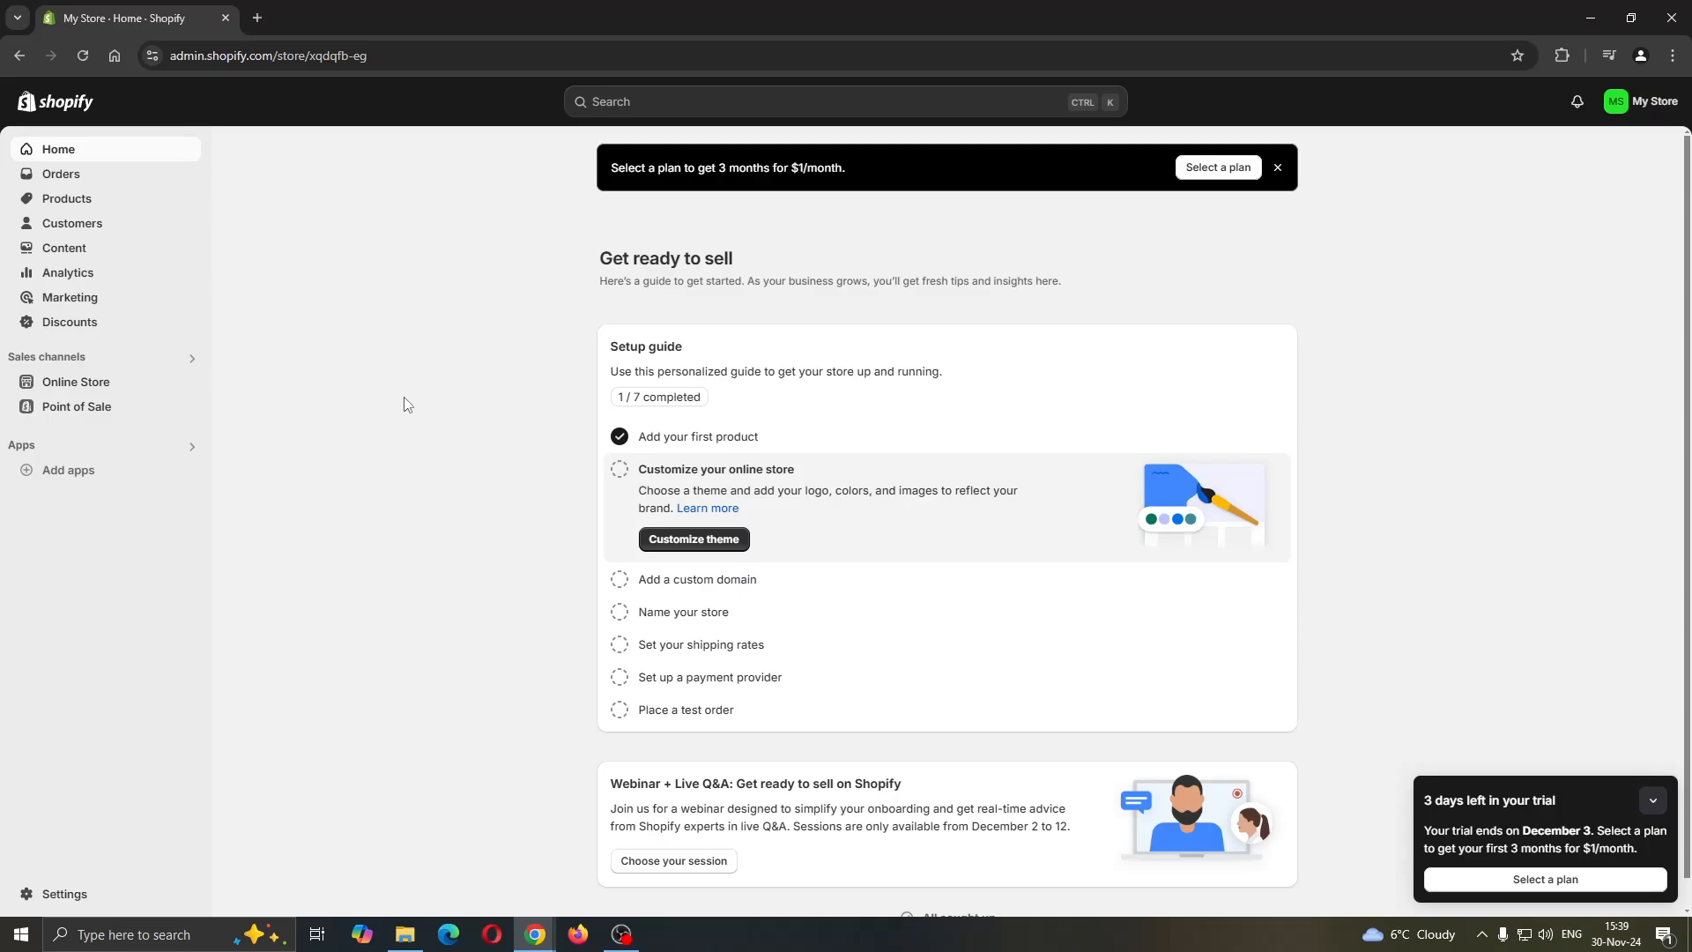
mouse_move(288, 156)
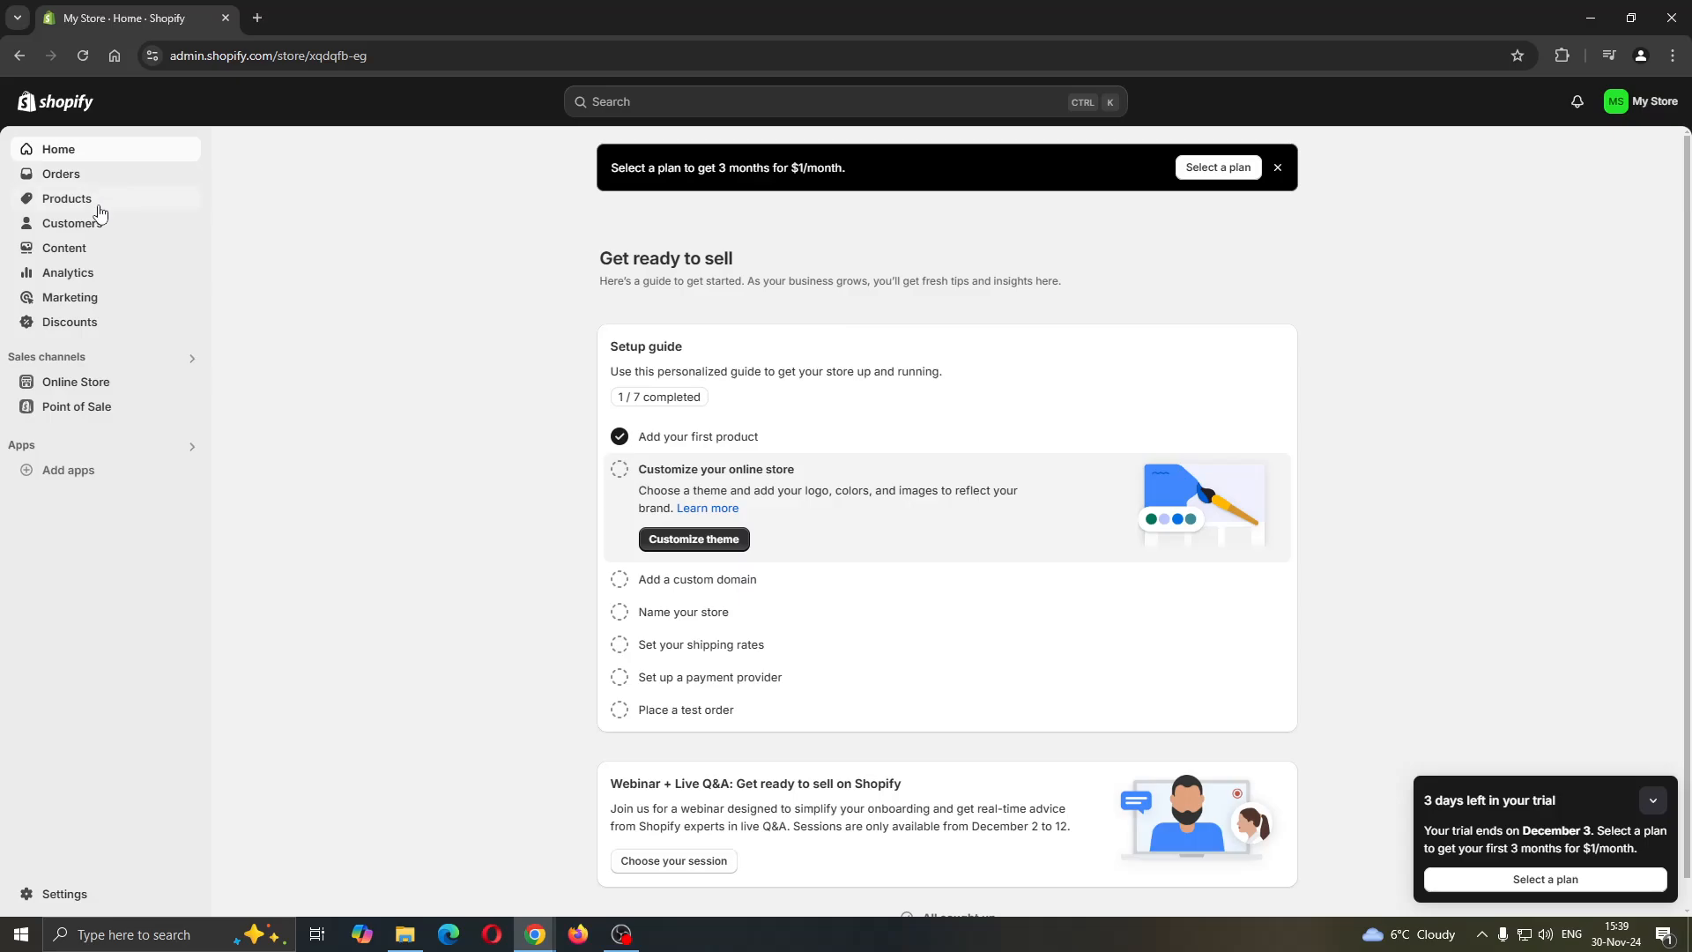
mouse_move(356, 432)
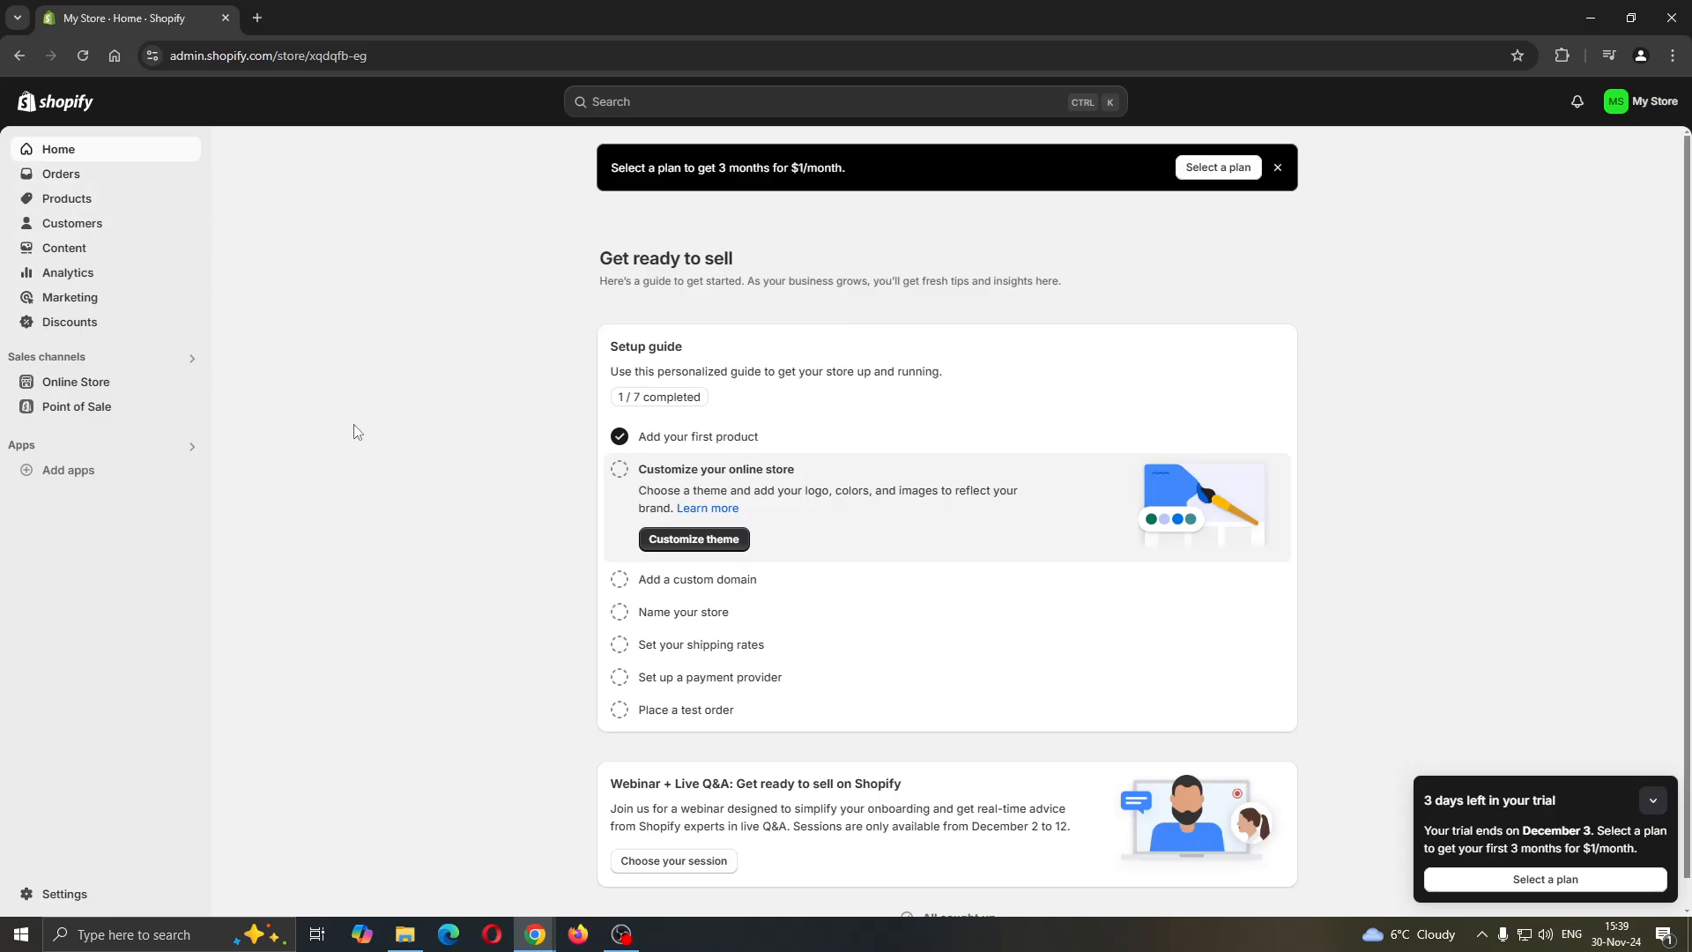
mouse_move(373, 420)
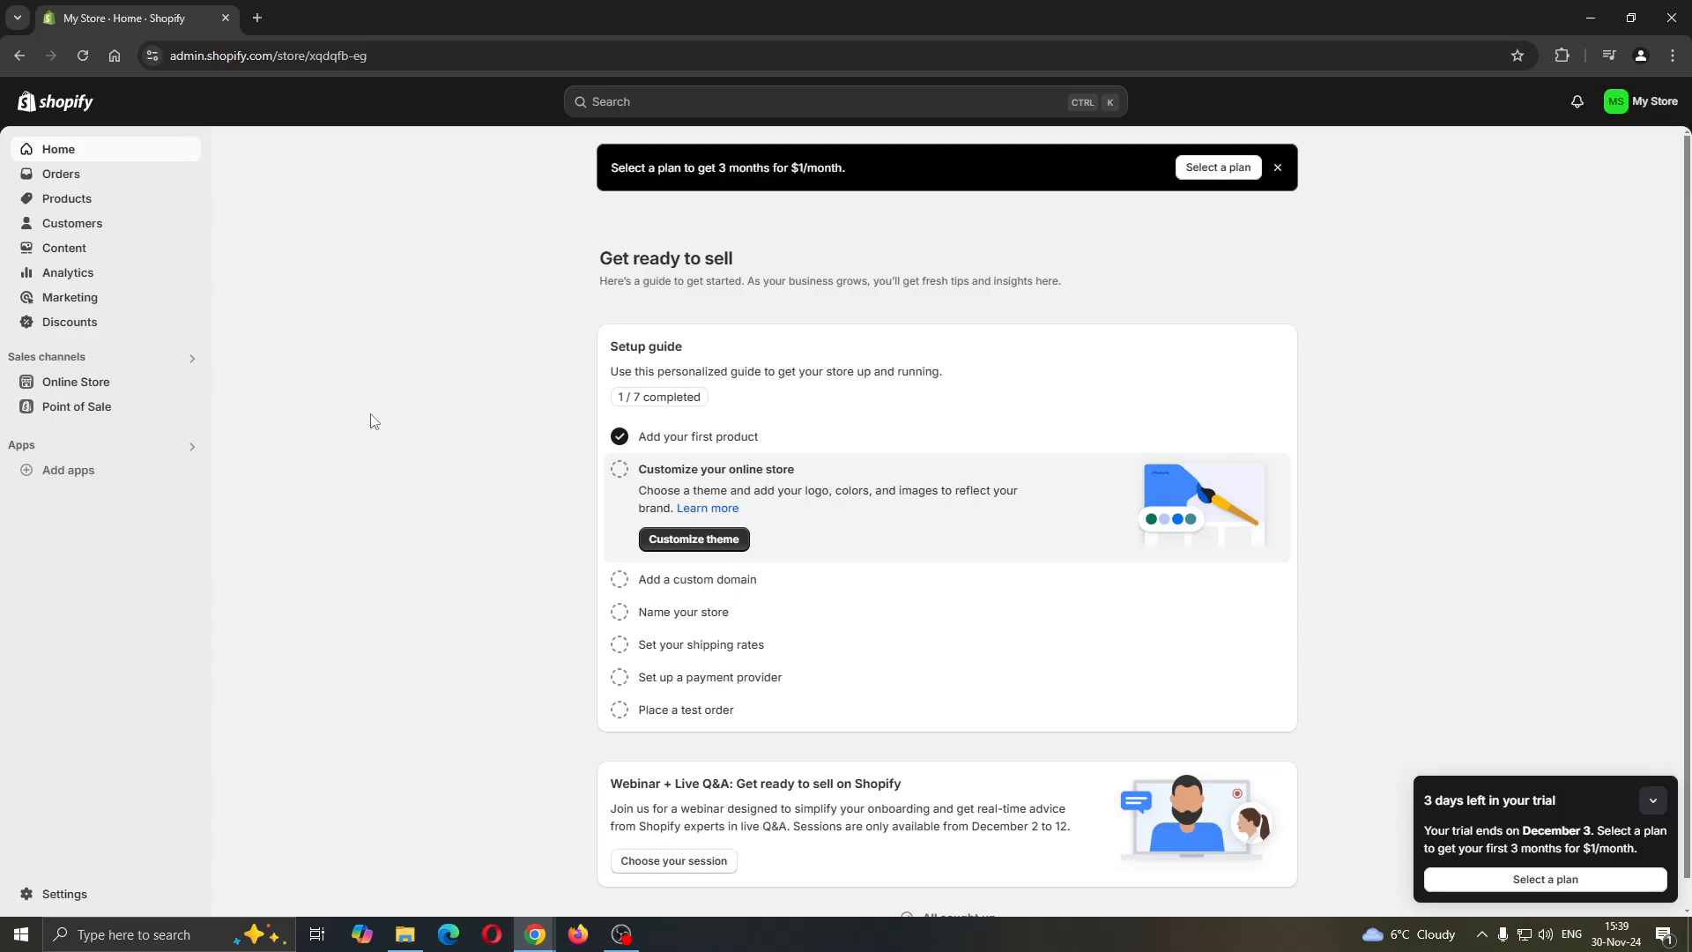
mouse_move(293, 287)
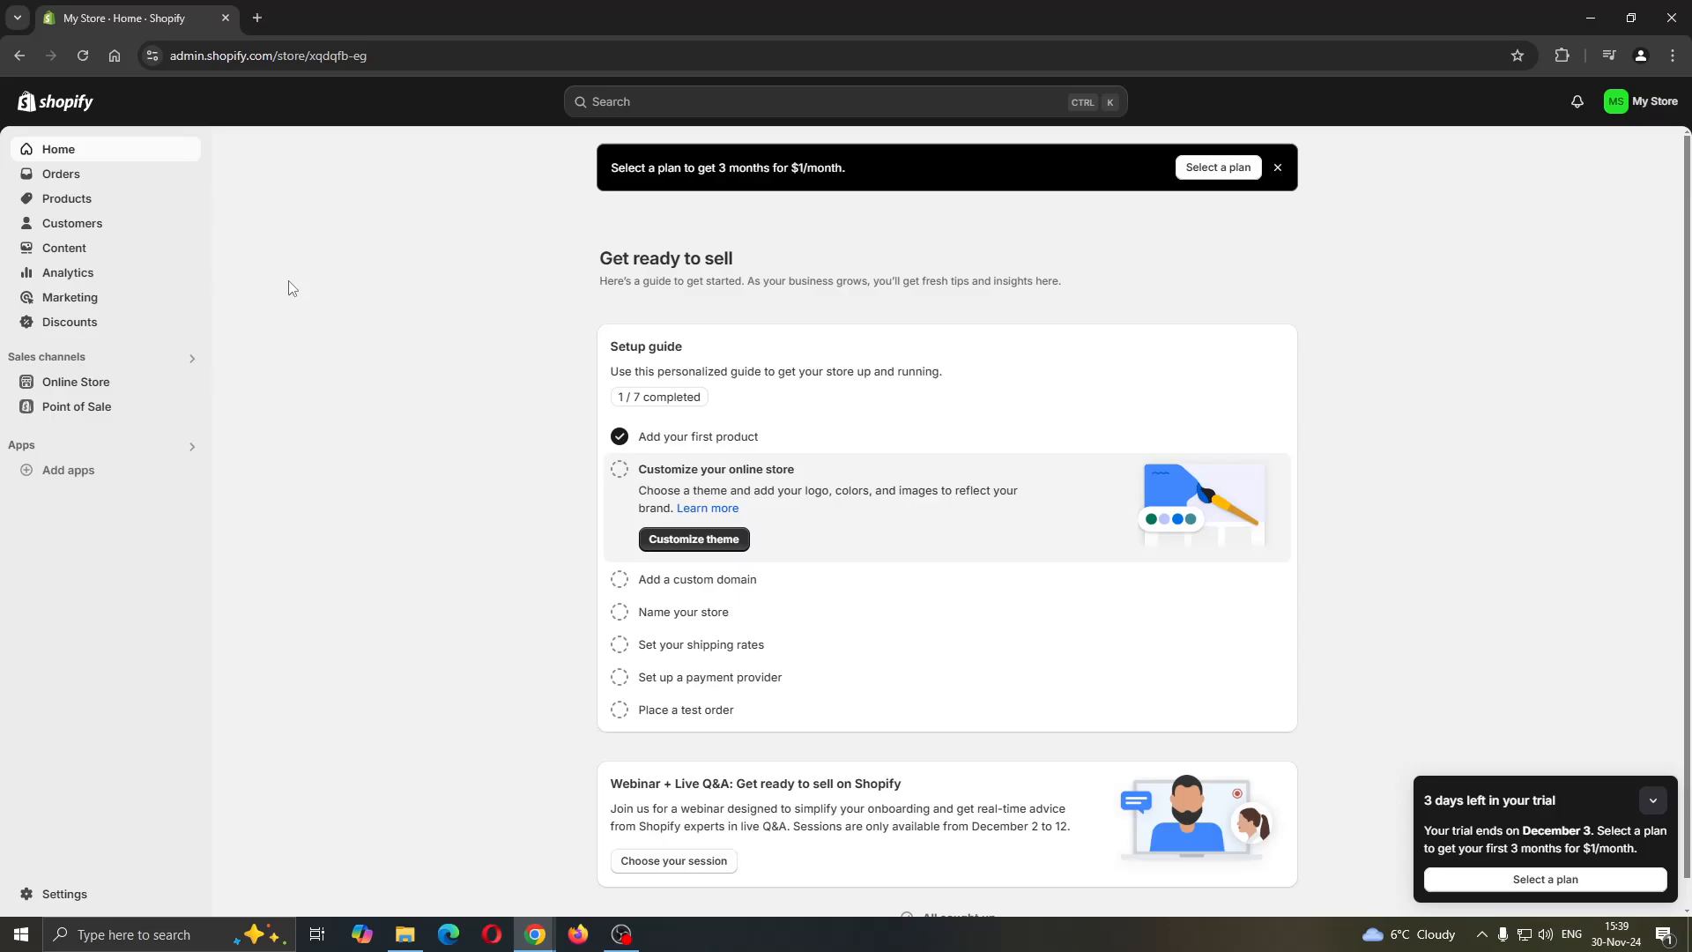
mouse_move(418, 473)
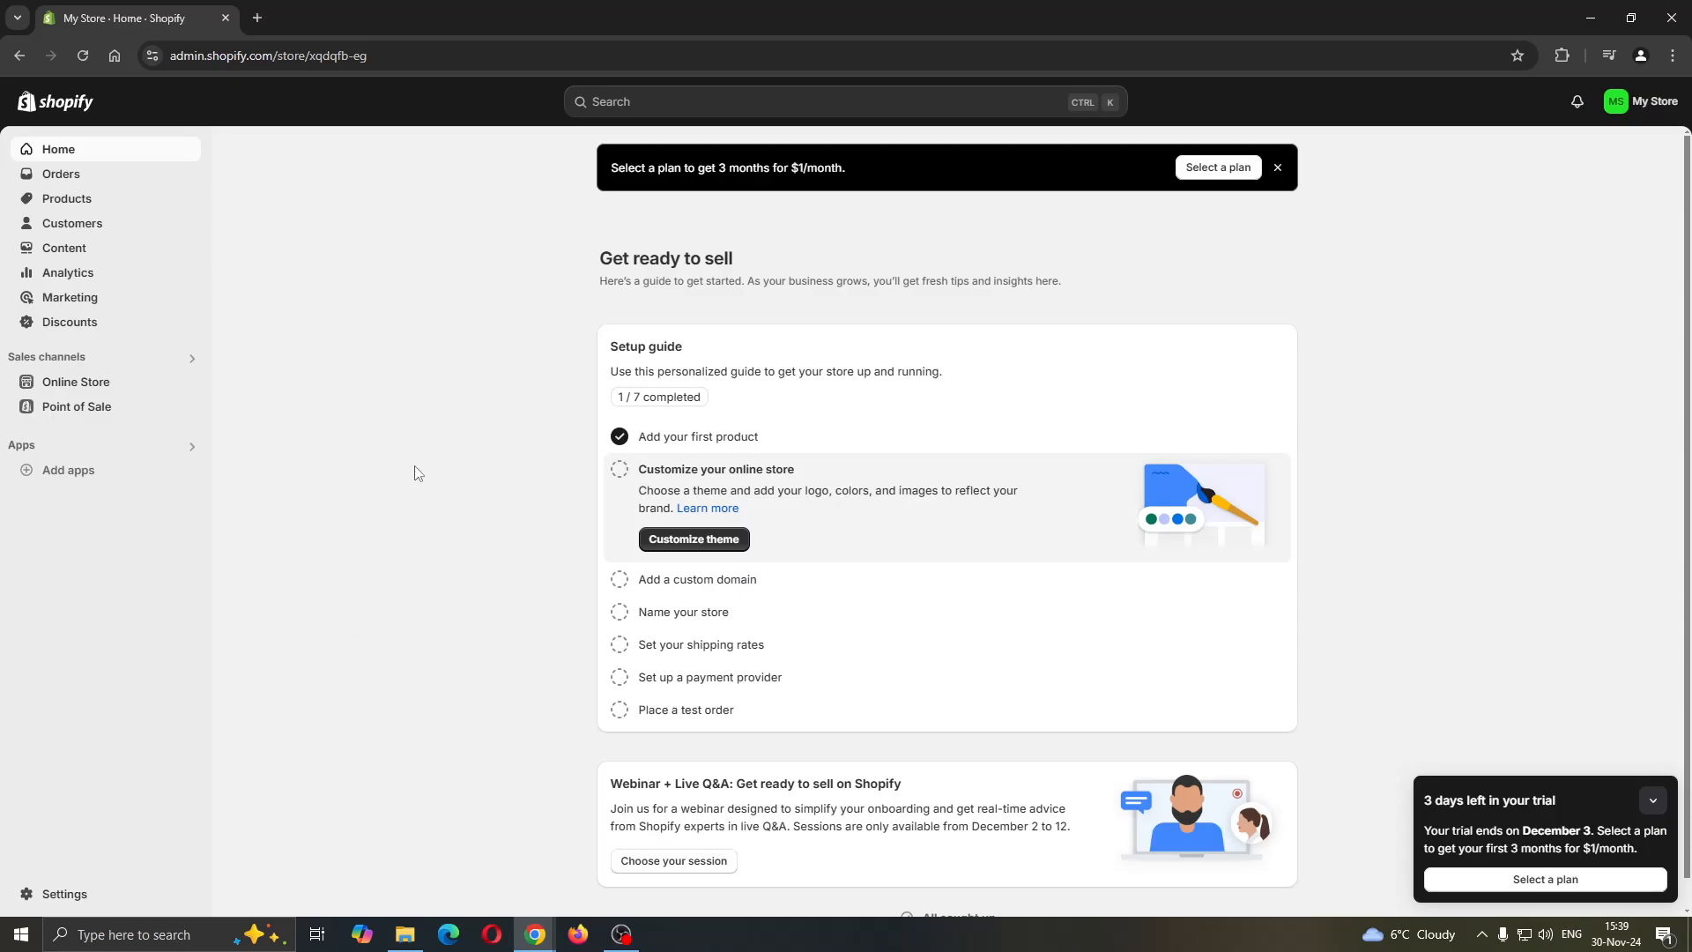
mouse_move(401, 605)
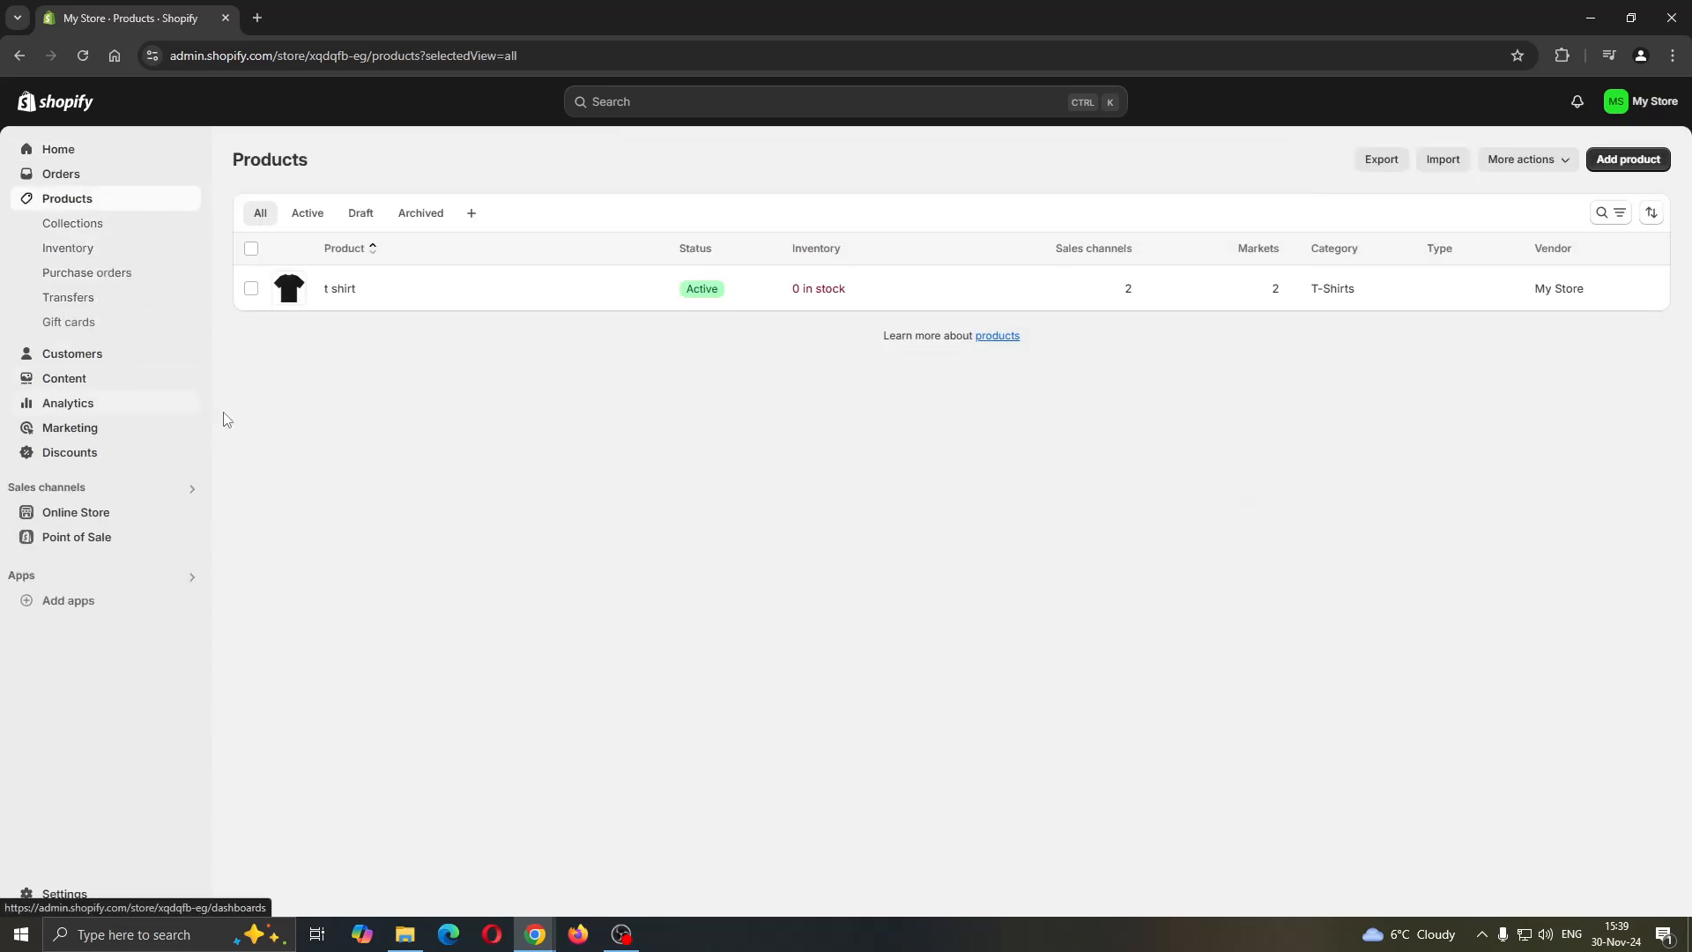
mouse_move(801, 396)
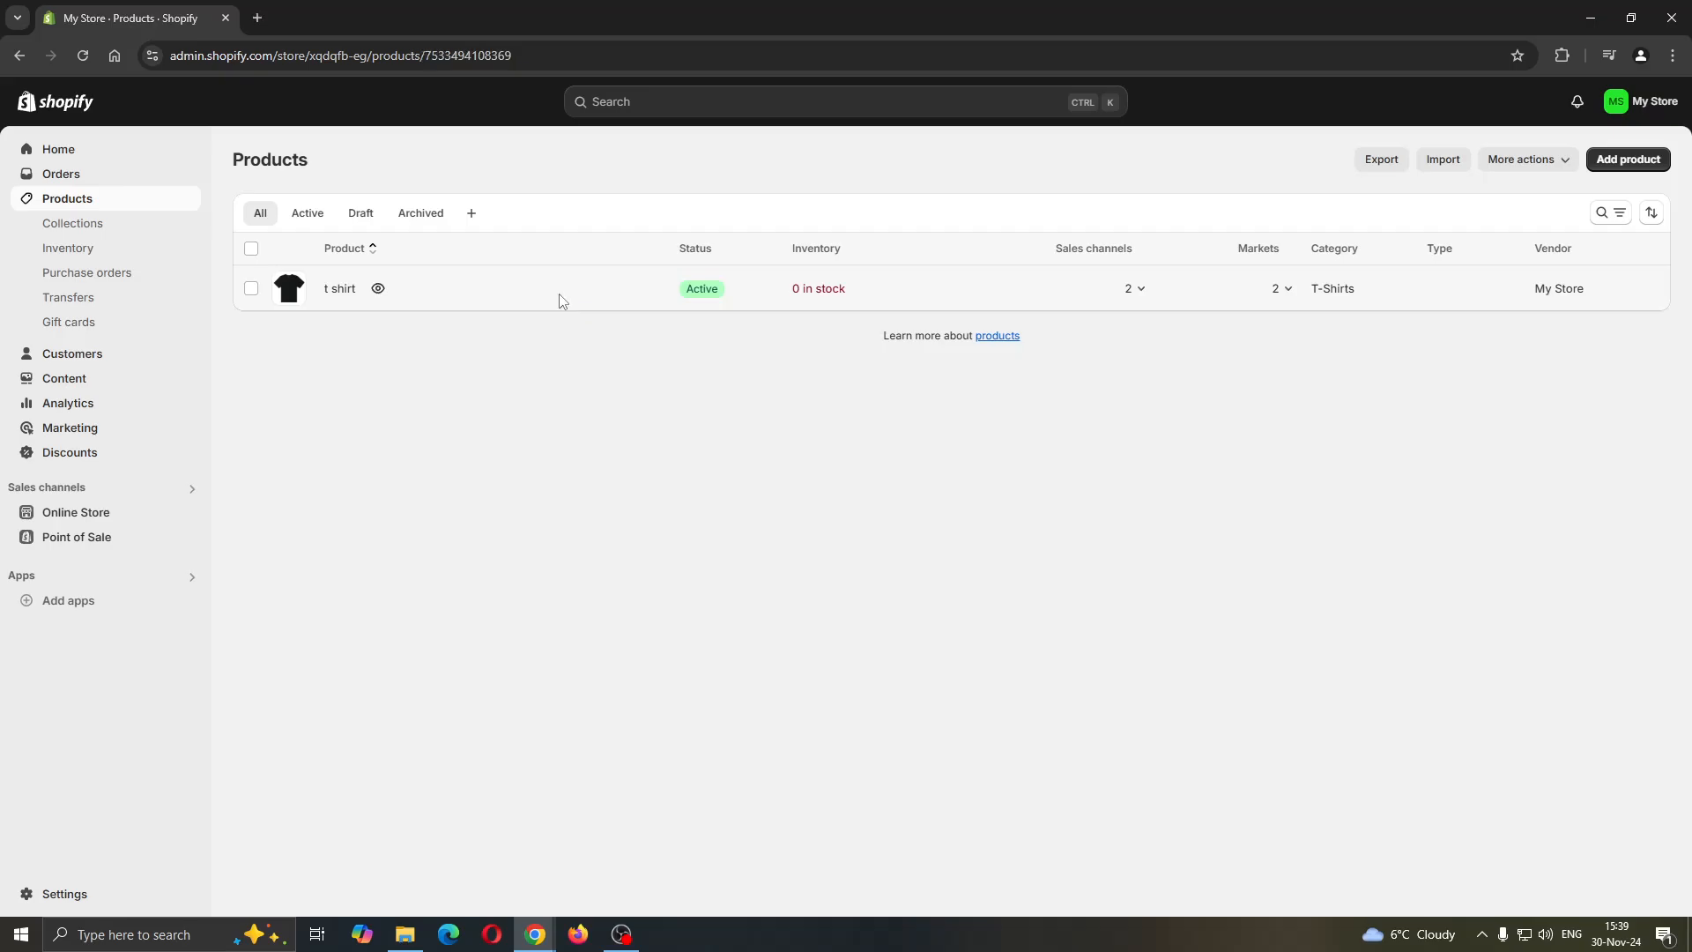
Open the t shirt product and place the cursor in its Tags field
click(339, 289)
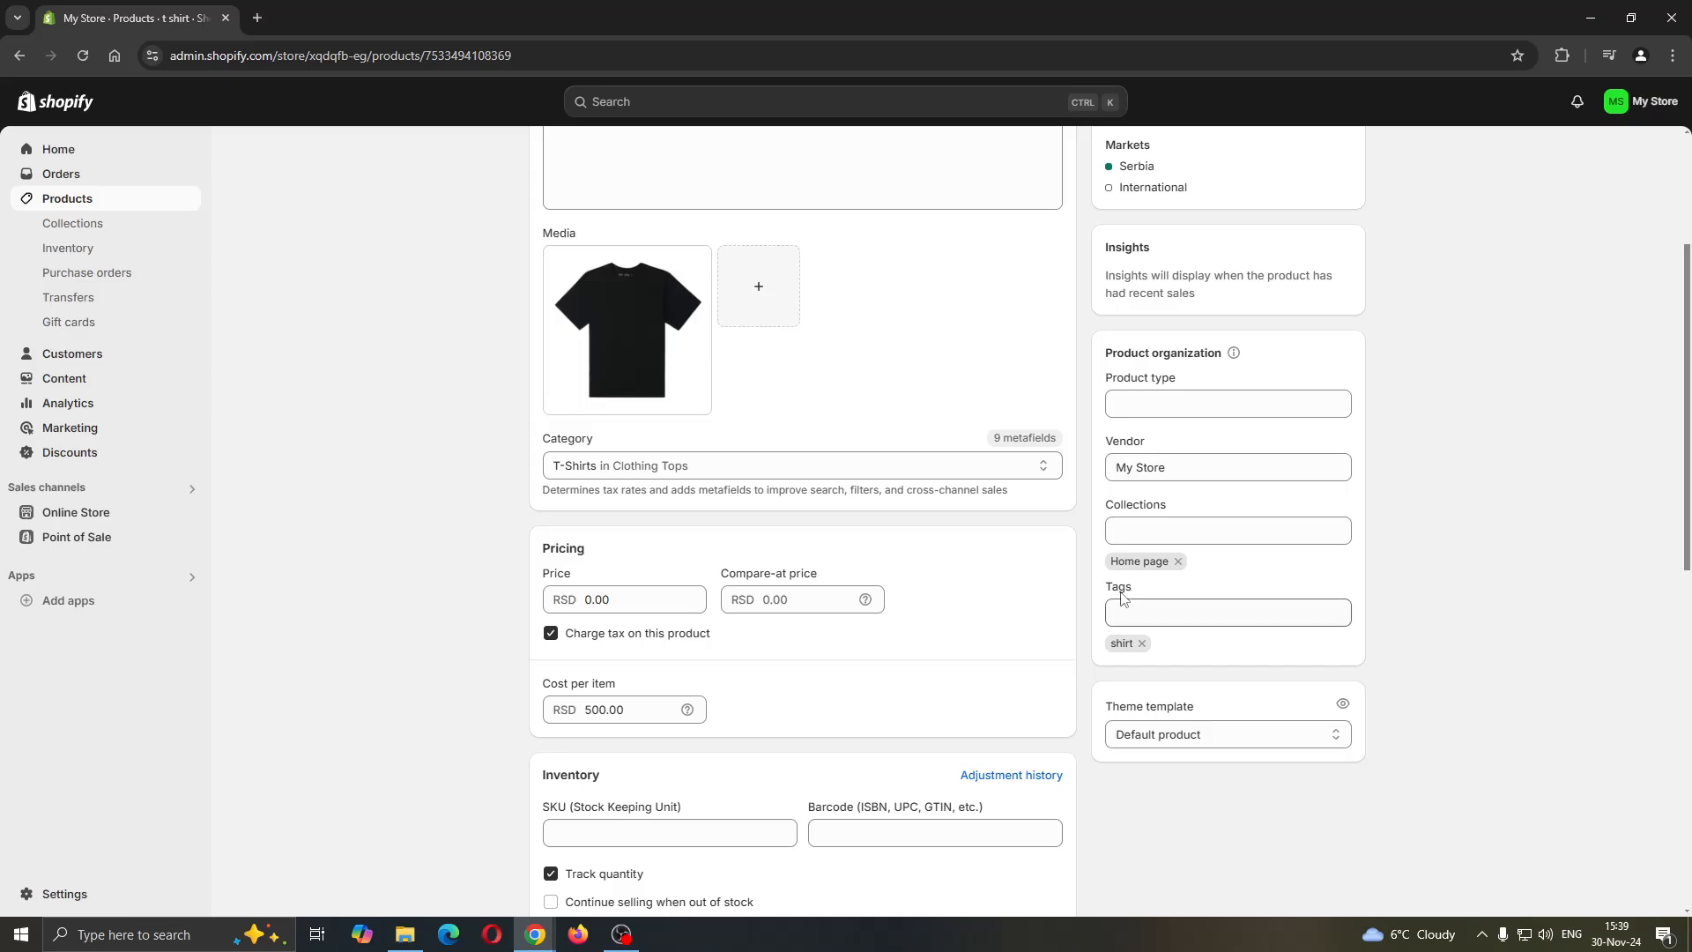
click(1228, 611)
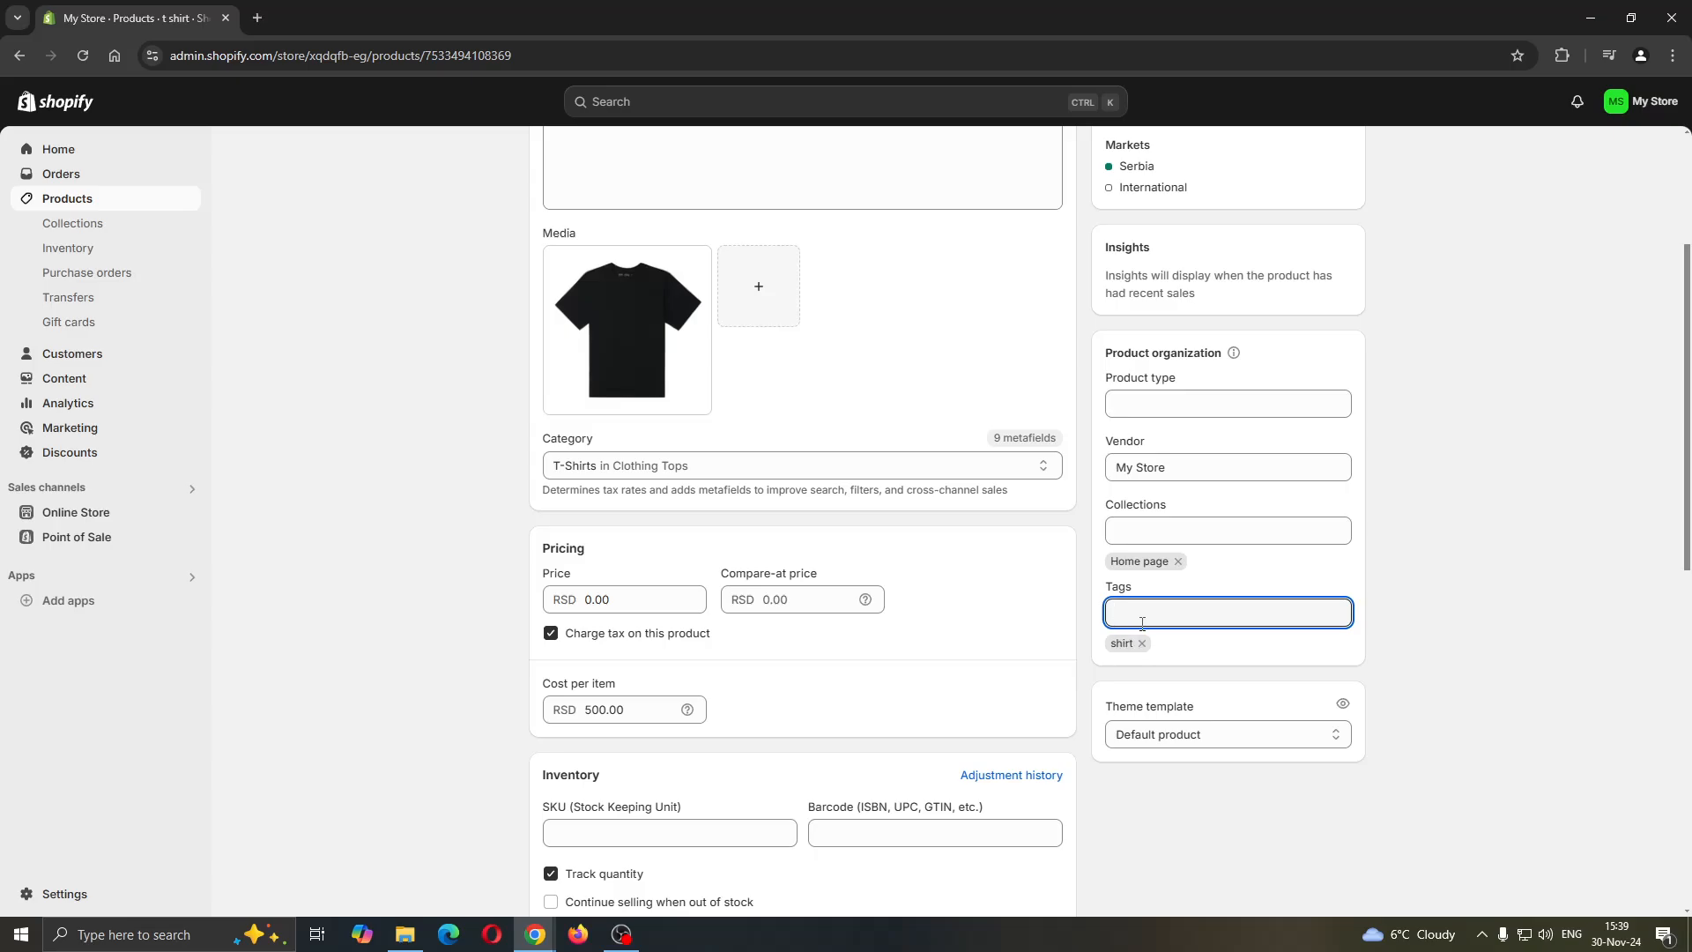
mouse_move(1213, 611)
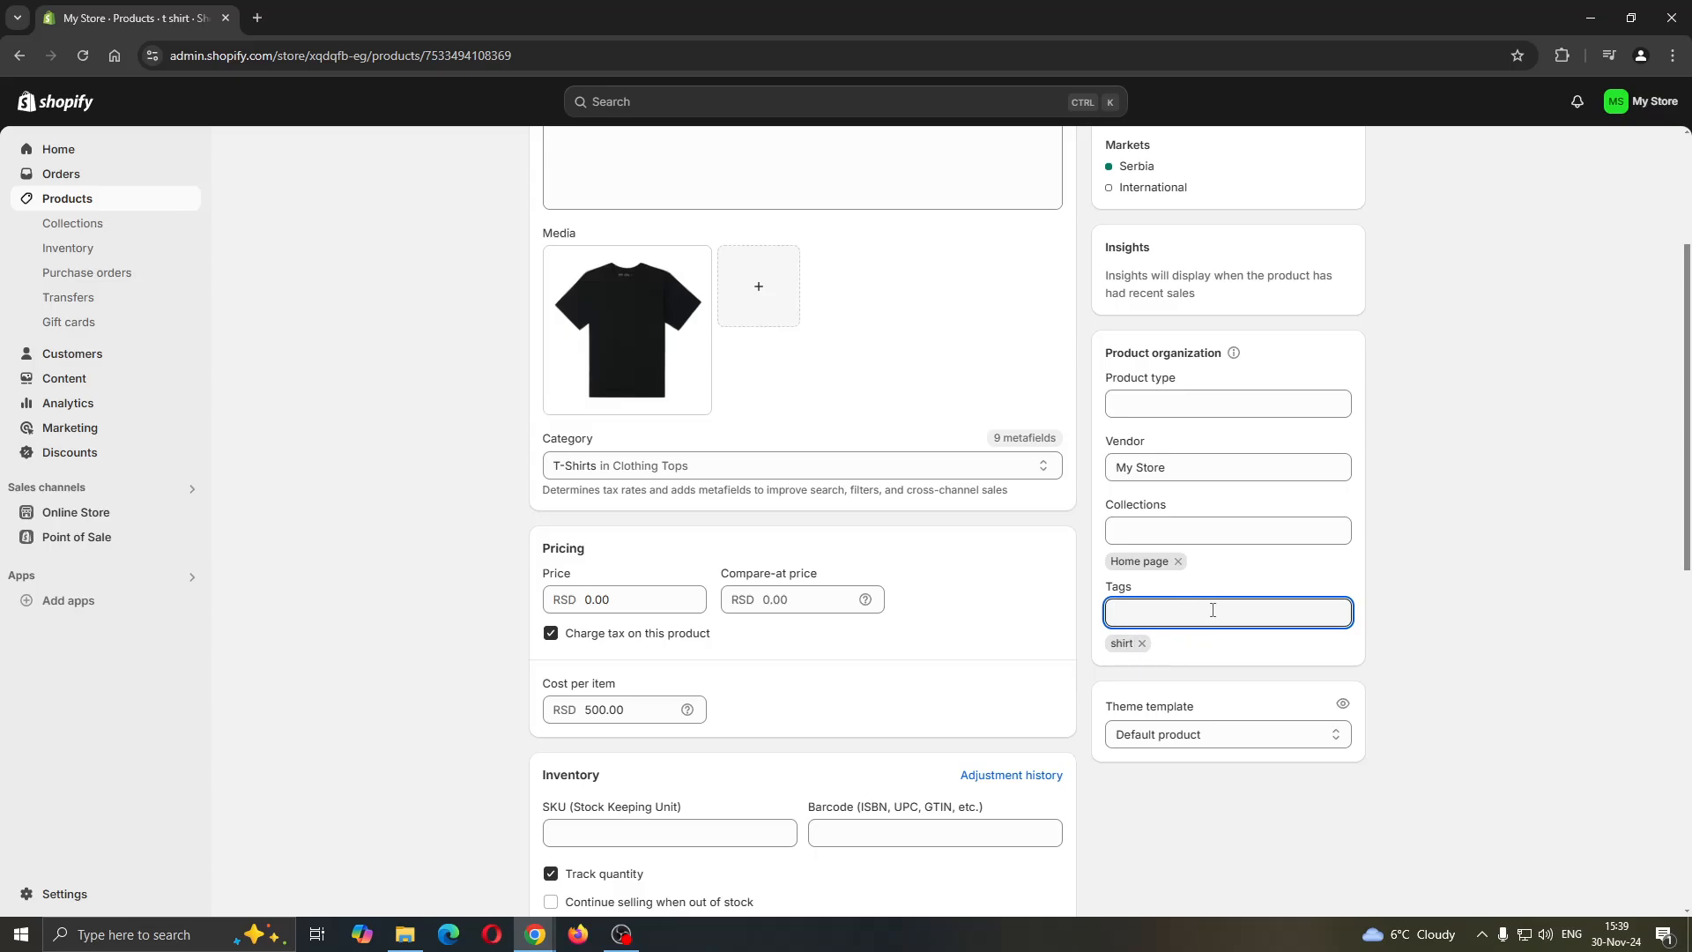
Add the 'sale' tag beside 'shirt', then return to the store home page
text(sa)
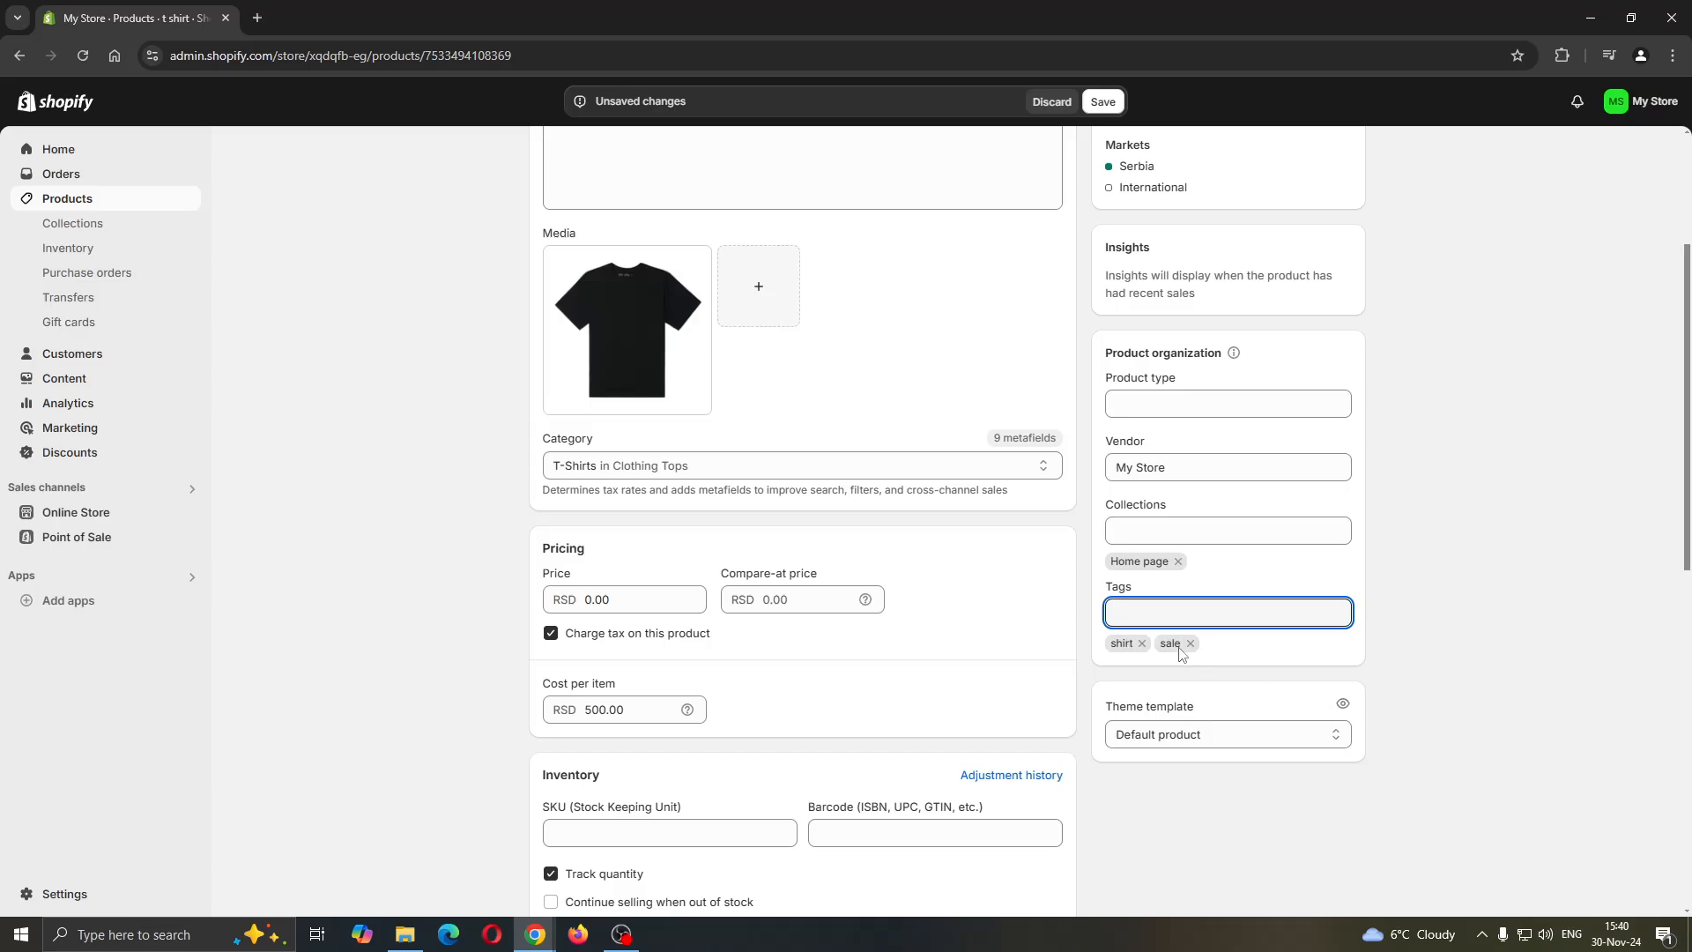
scroll(down, 3)
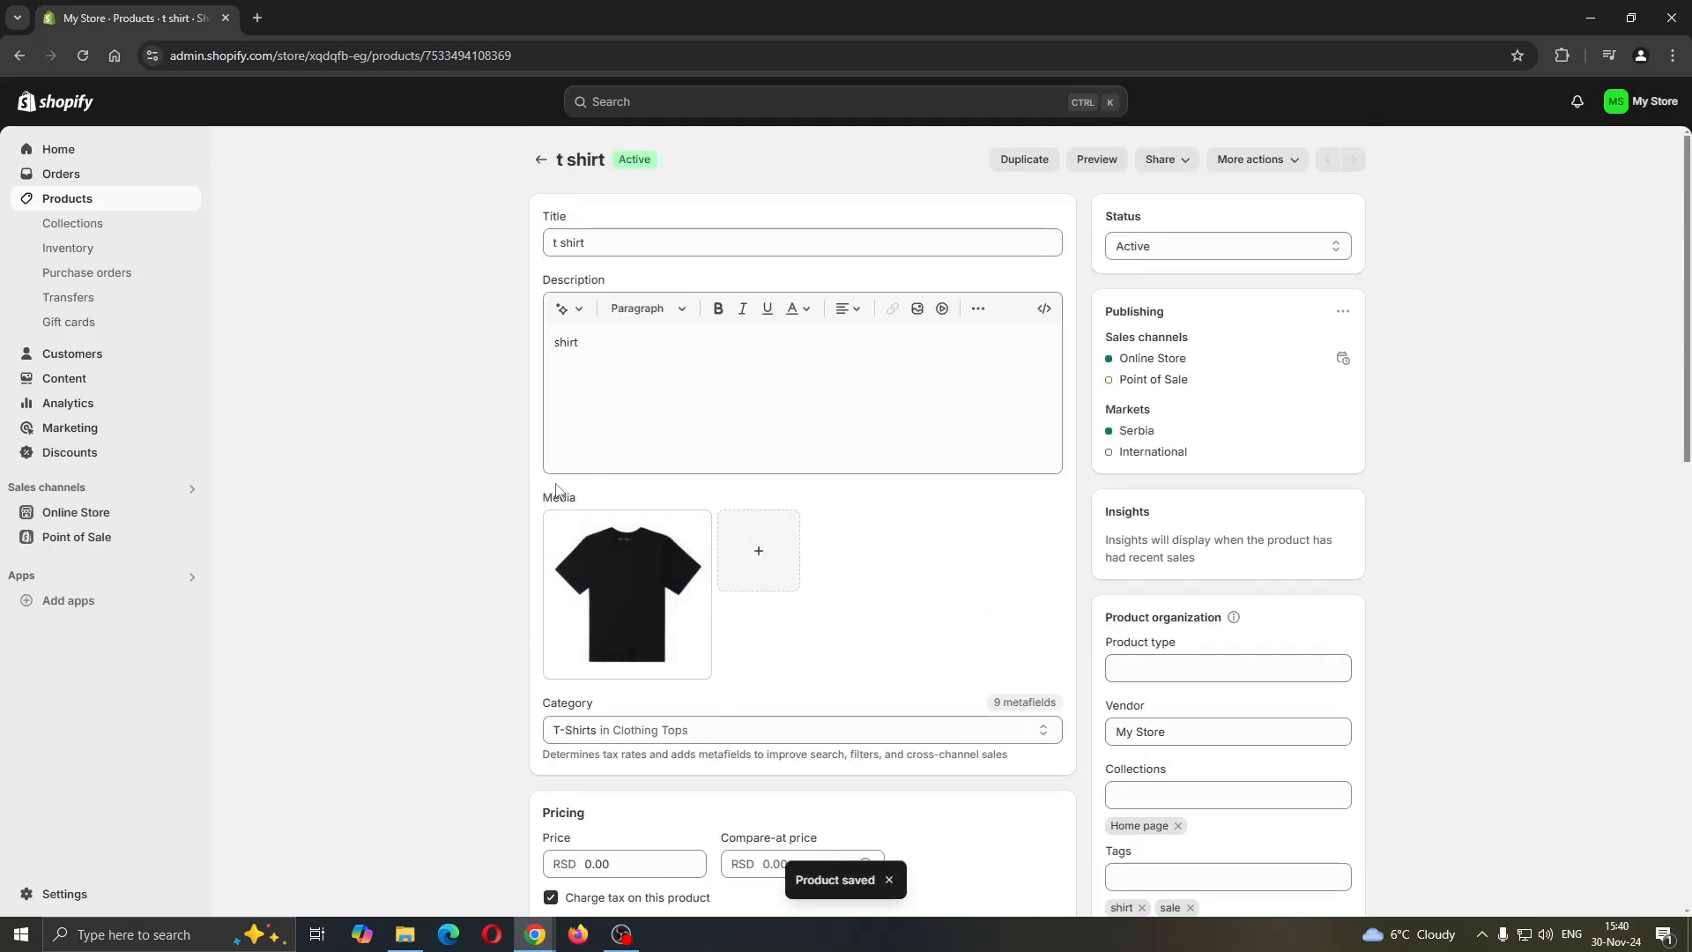
click(57, 149)
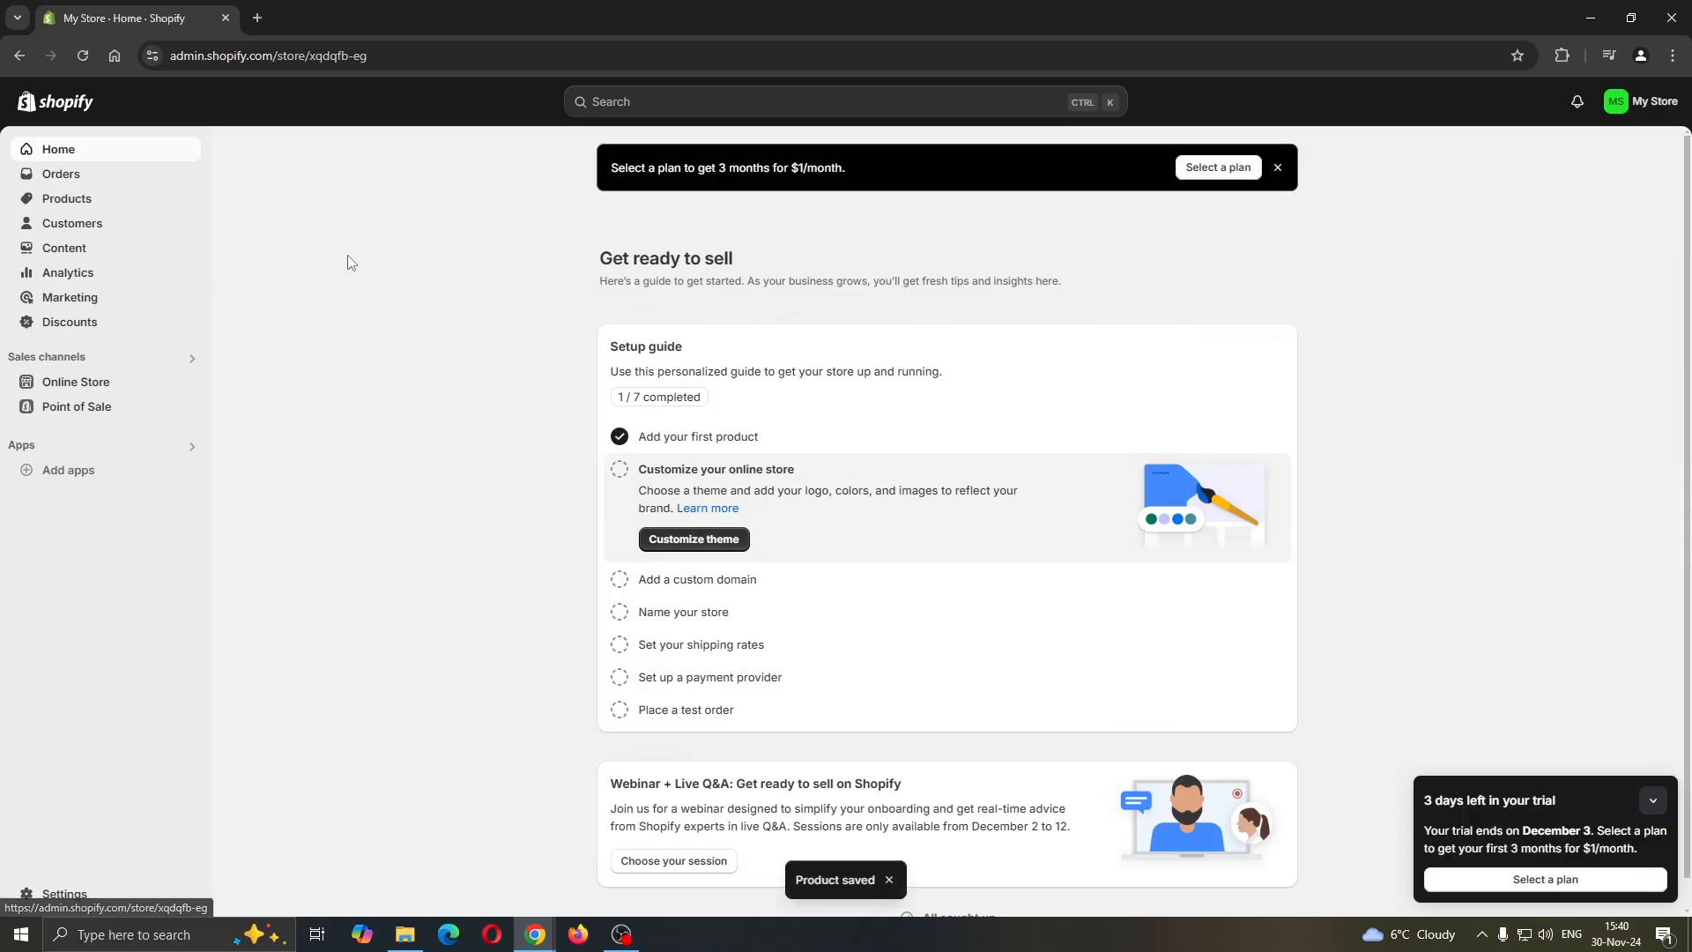